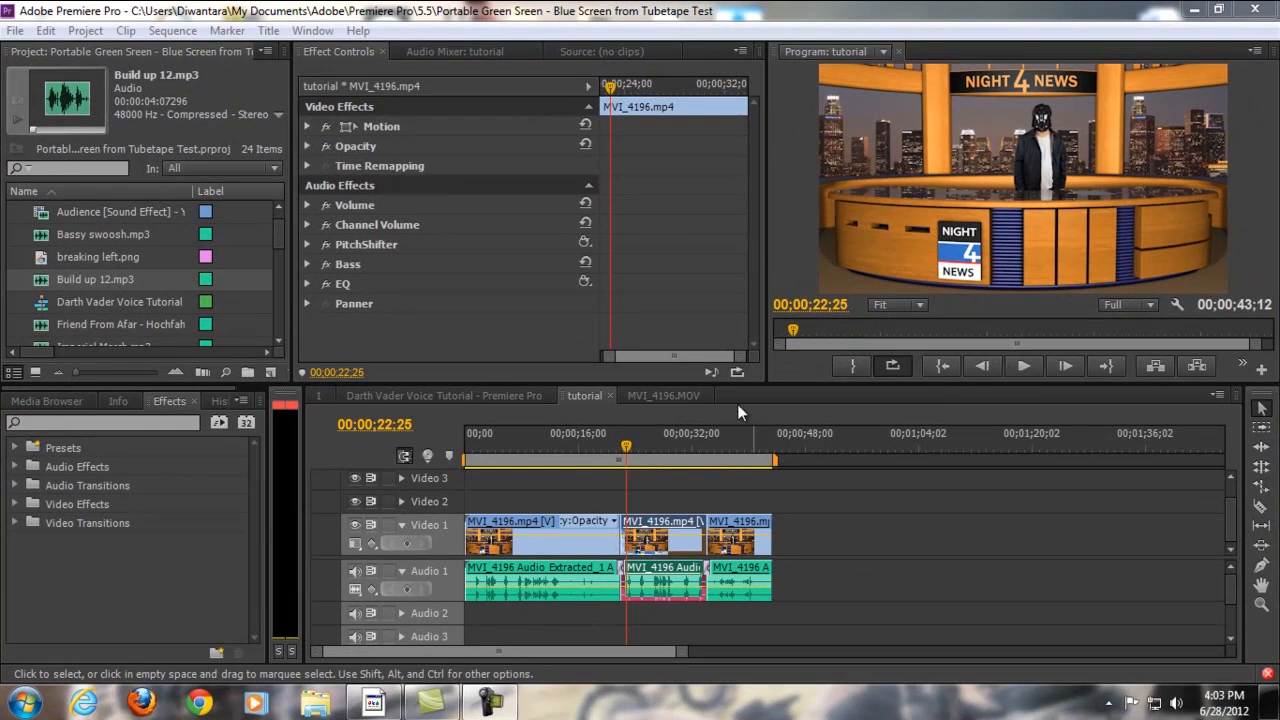
mouse_move(810, 386)
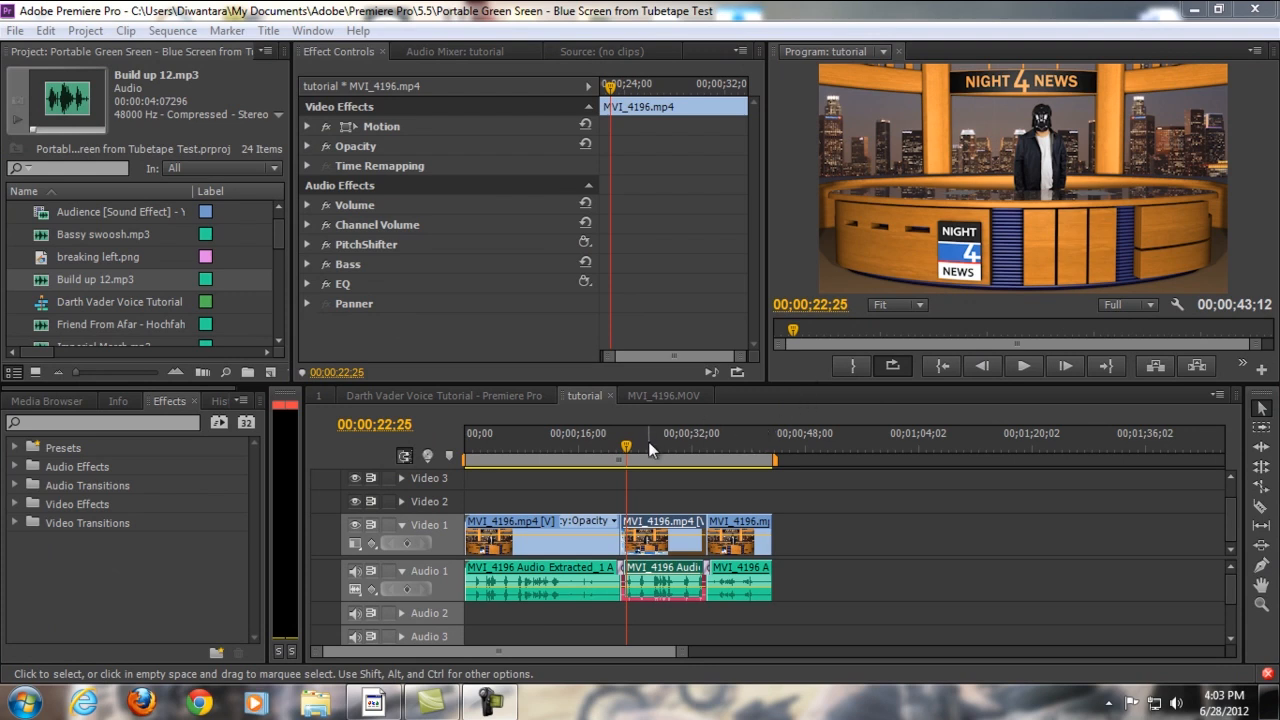
mouse_move(642, 444)
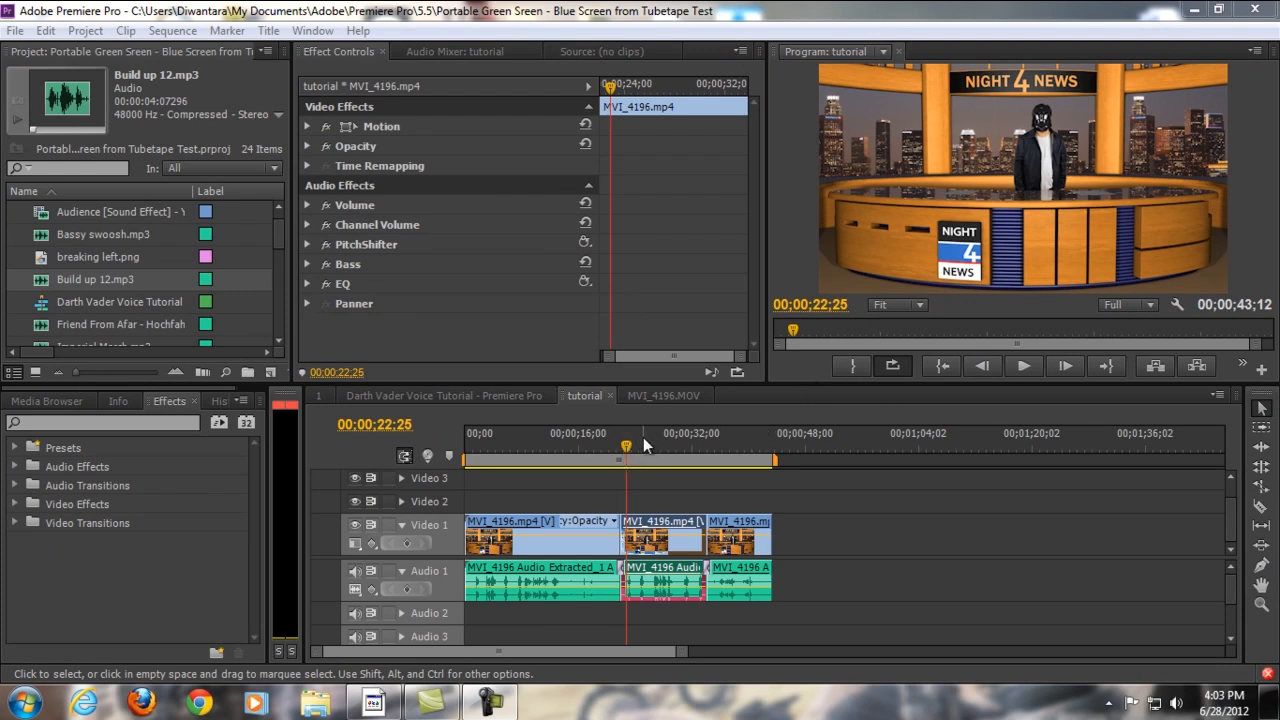
mouse_move(628, 442)
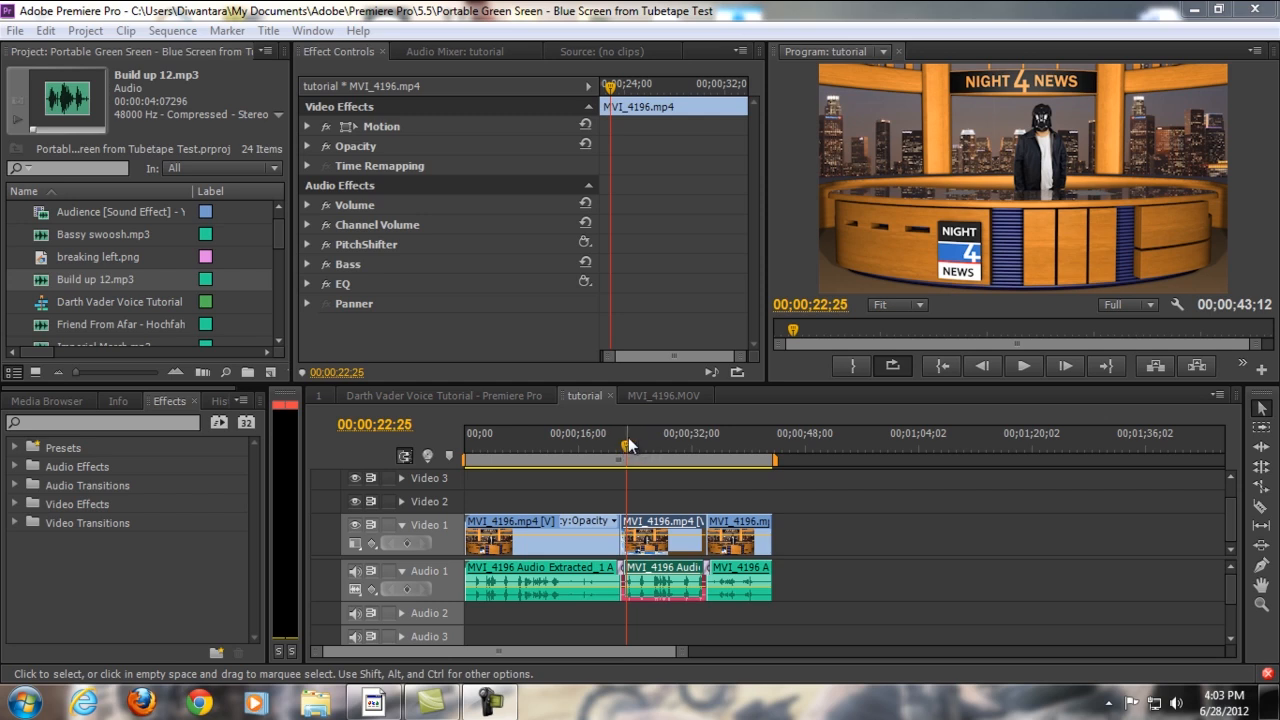
mouse_move(638, 436)
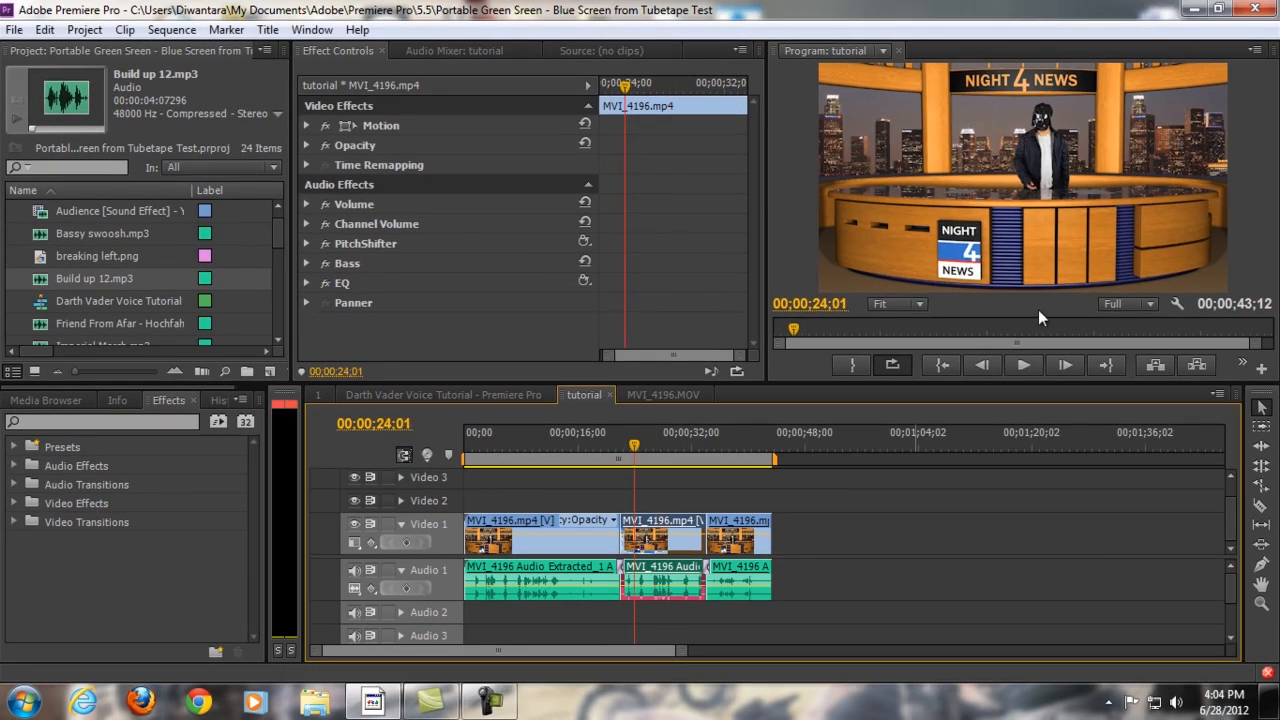
mouse_move(668, 460)
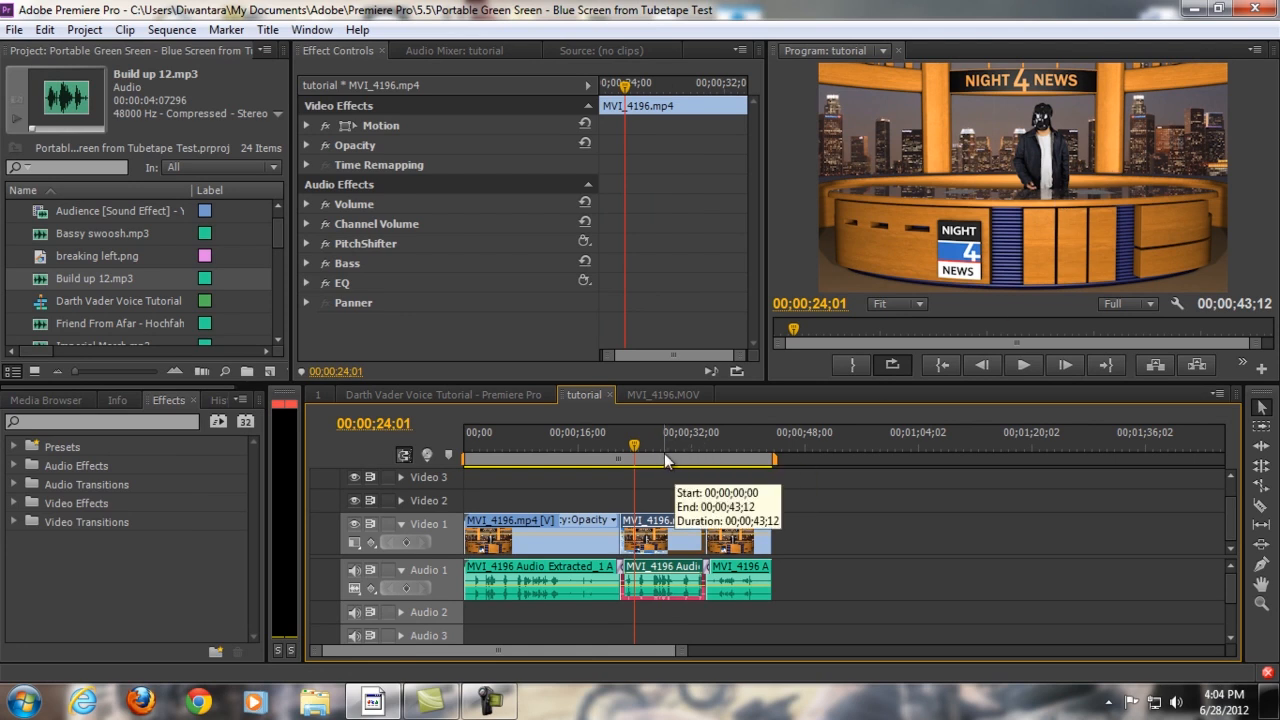
mouse_move(854, 424)
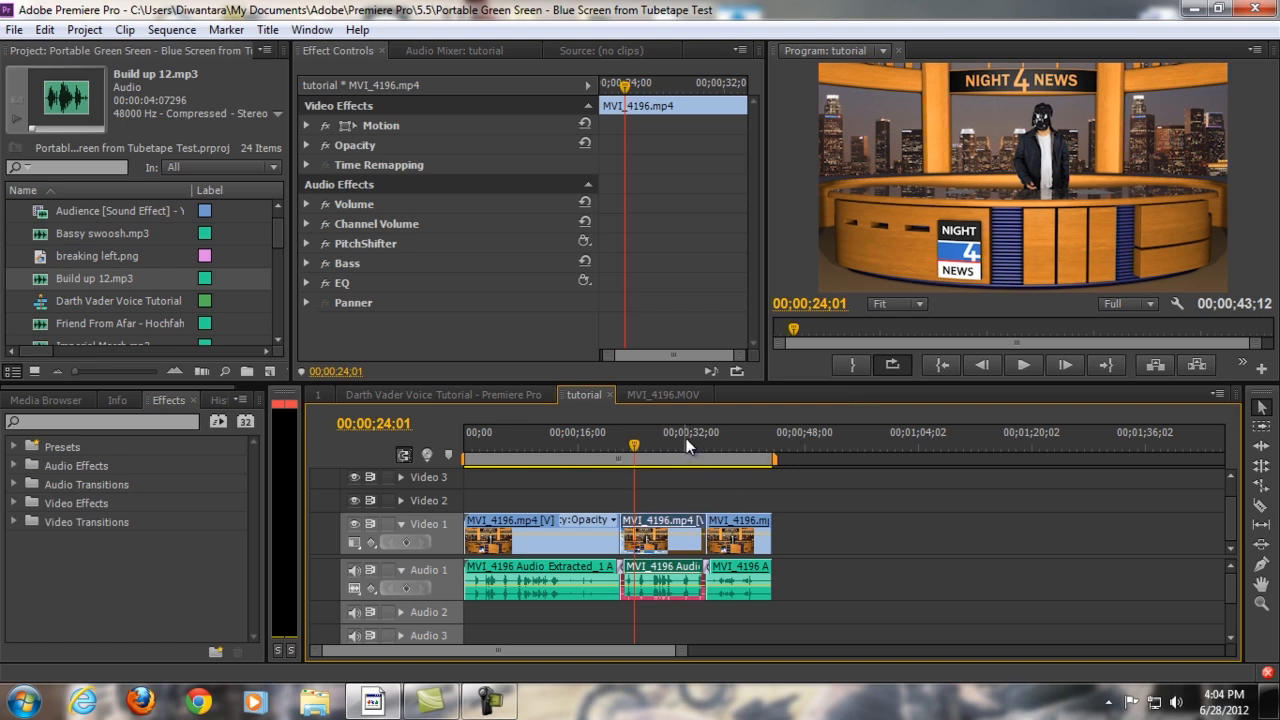
mouse_move(390, 468)
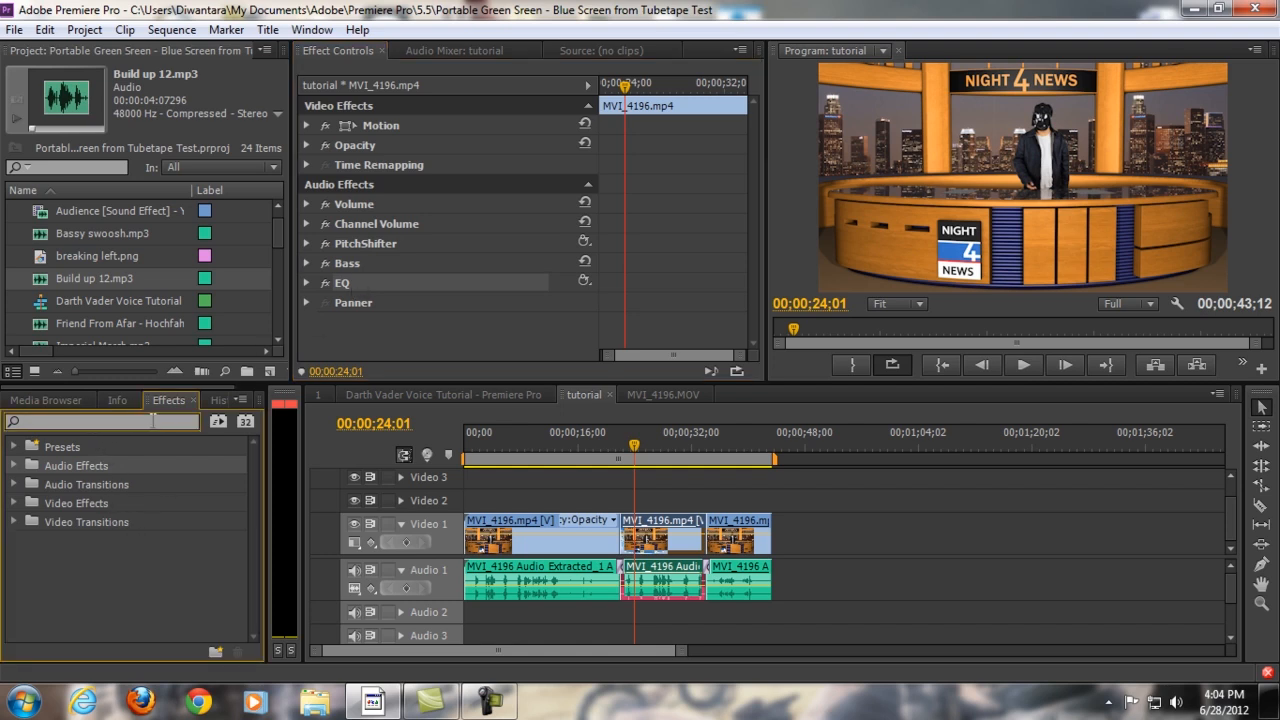
- Filter effects to 'pitch' and set the clip's PitchShifter to -4 semitones, 0 cents
text(pitch)
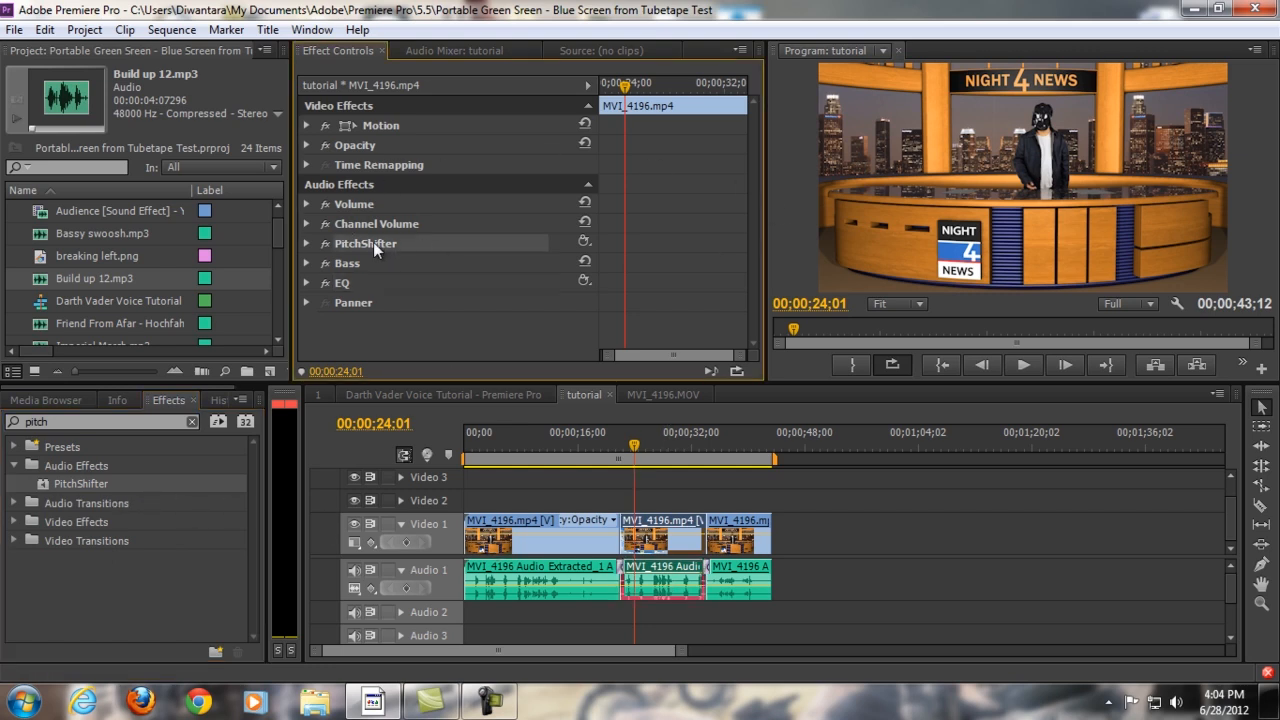
mouse_move(360, 52)
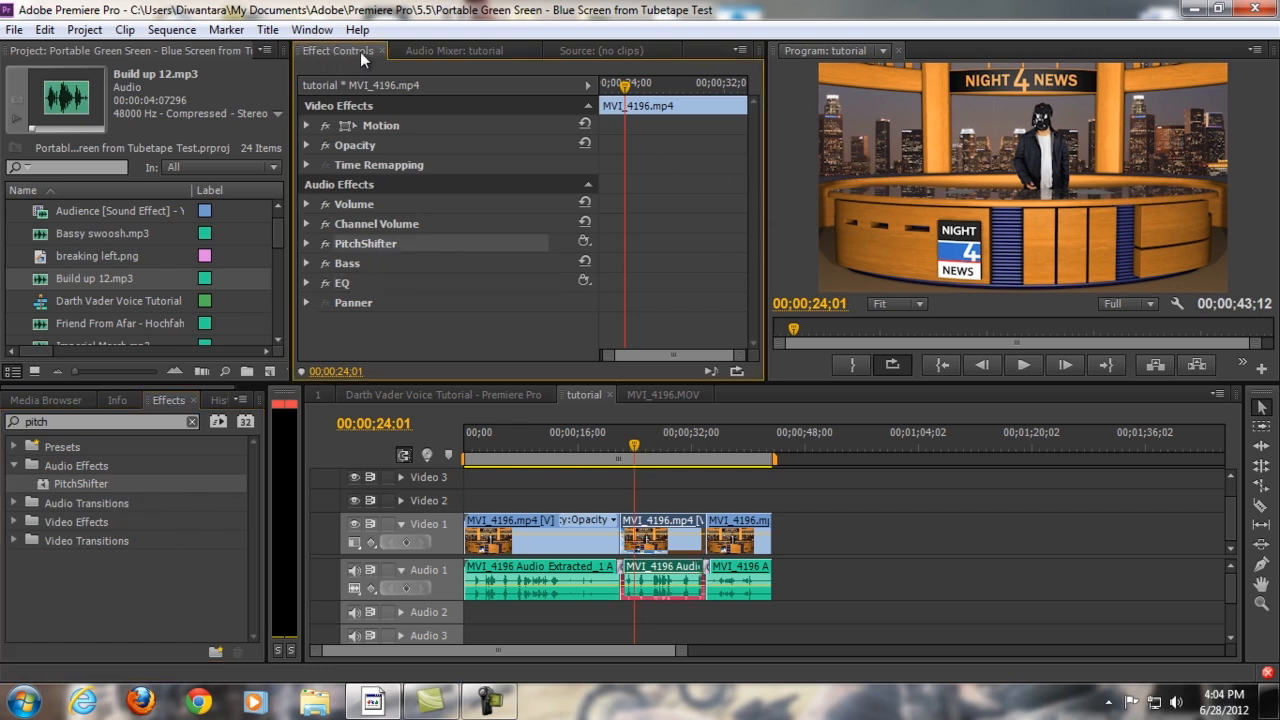
click(308, 244)
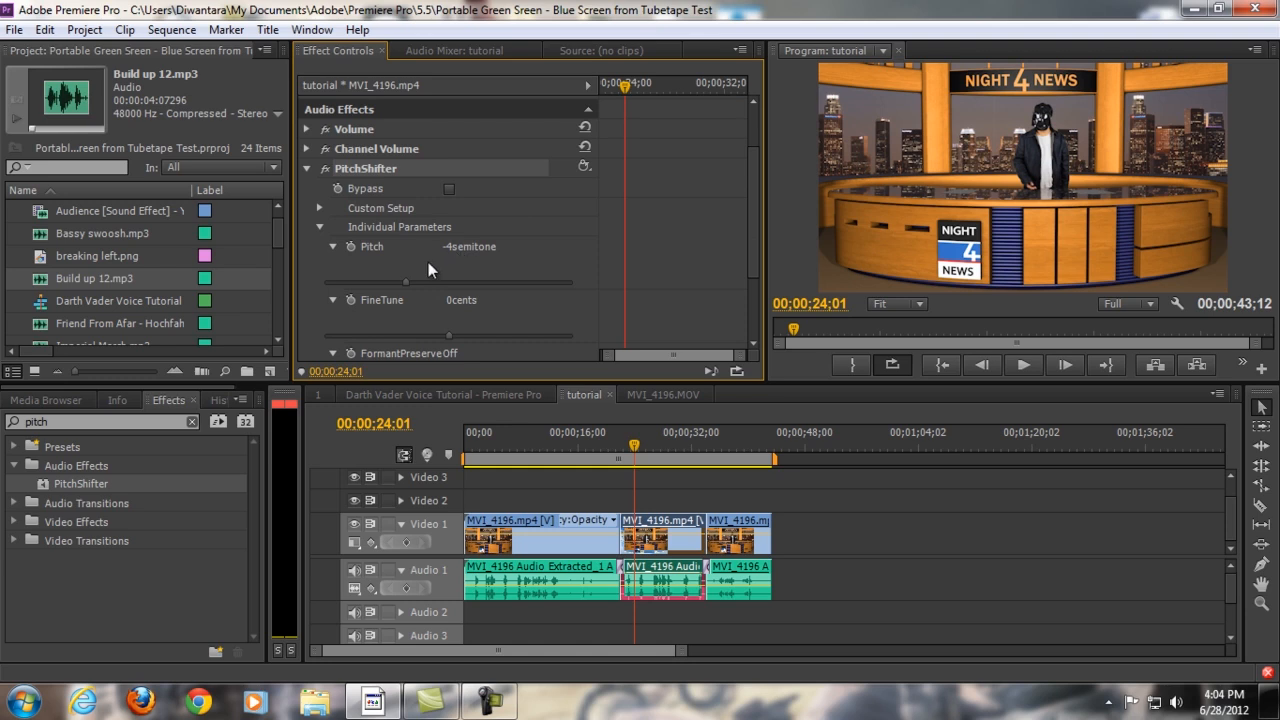
mouse_move(444, 258)
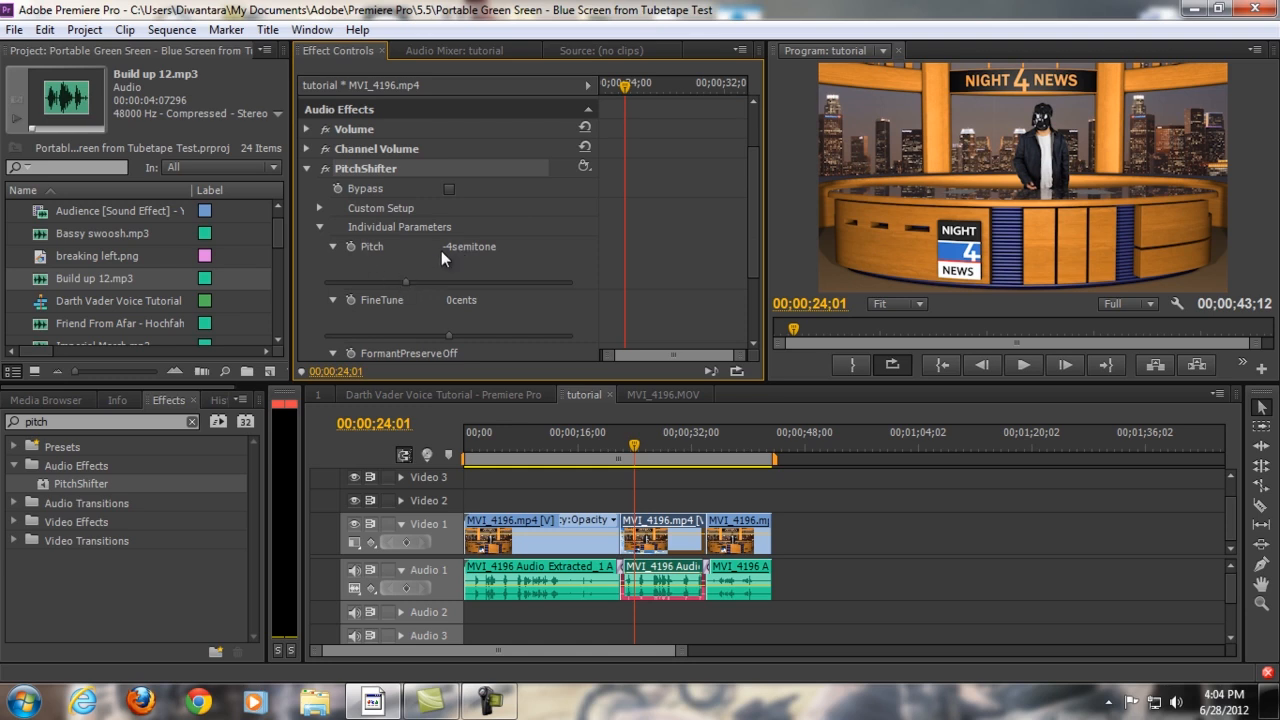
mouse_move(432, 296)
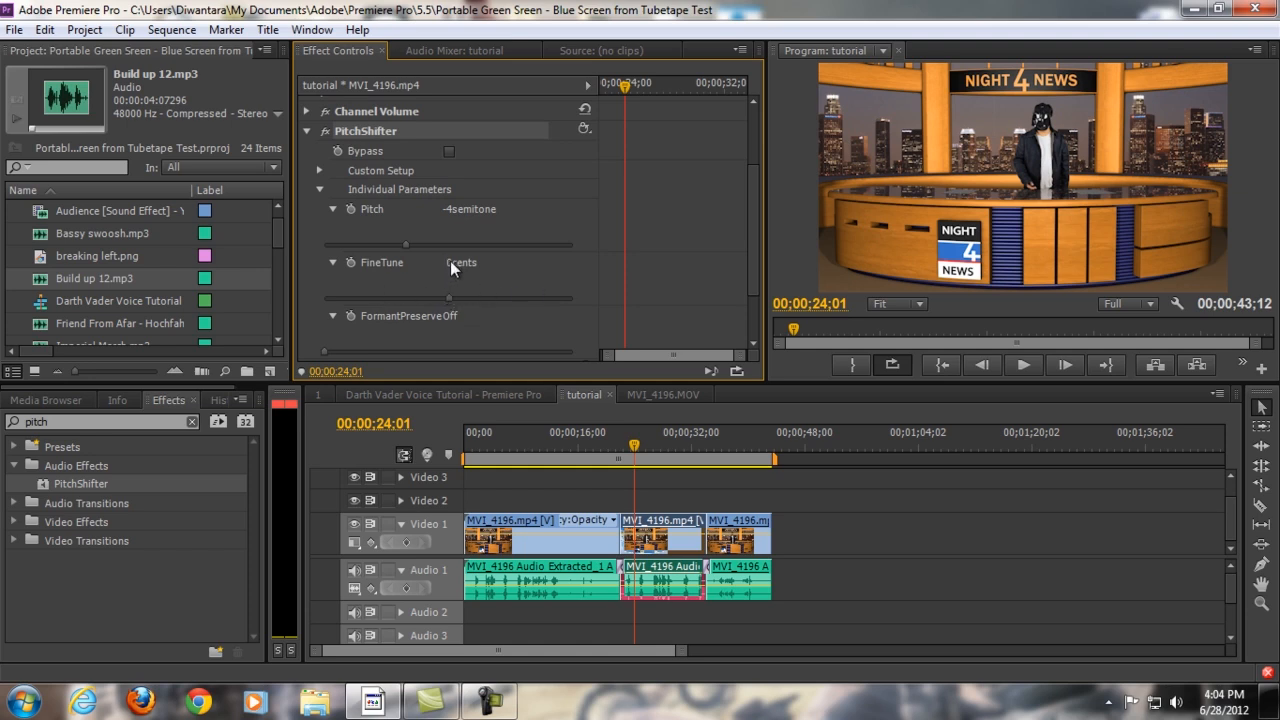
scroll(down, 3)
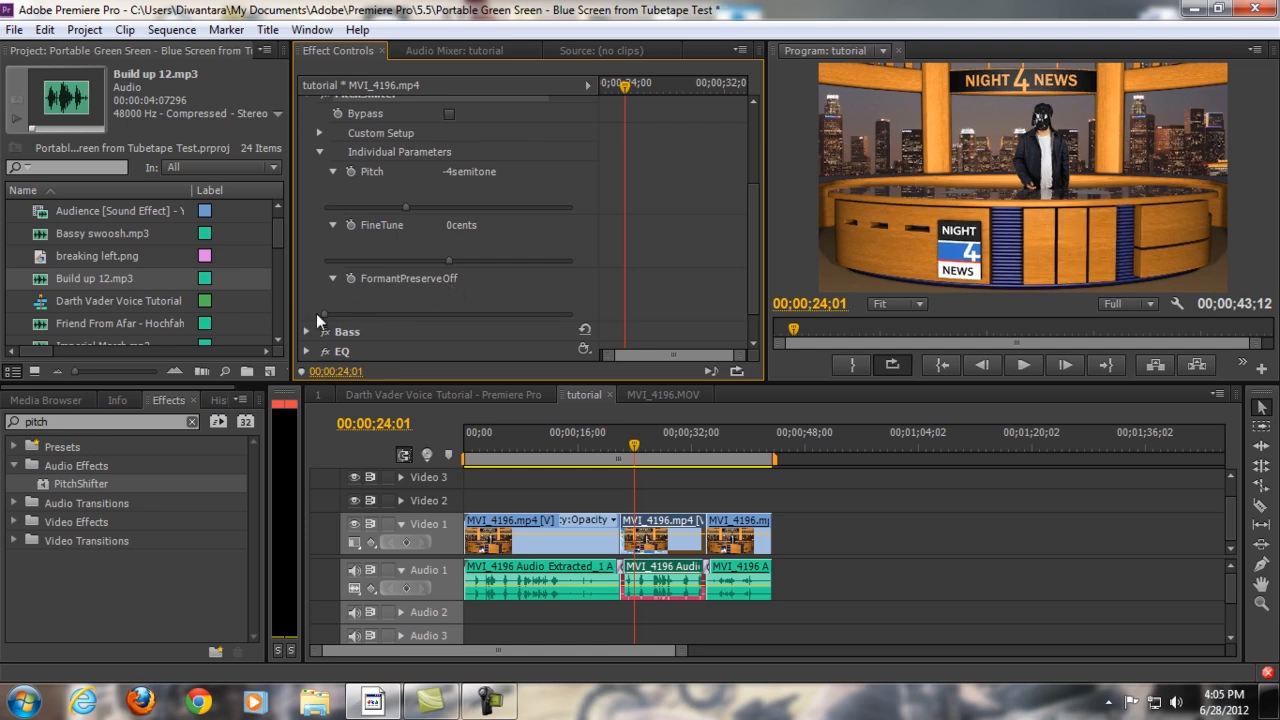
click(444, 278)
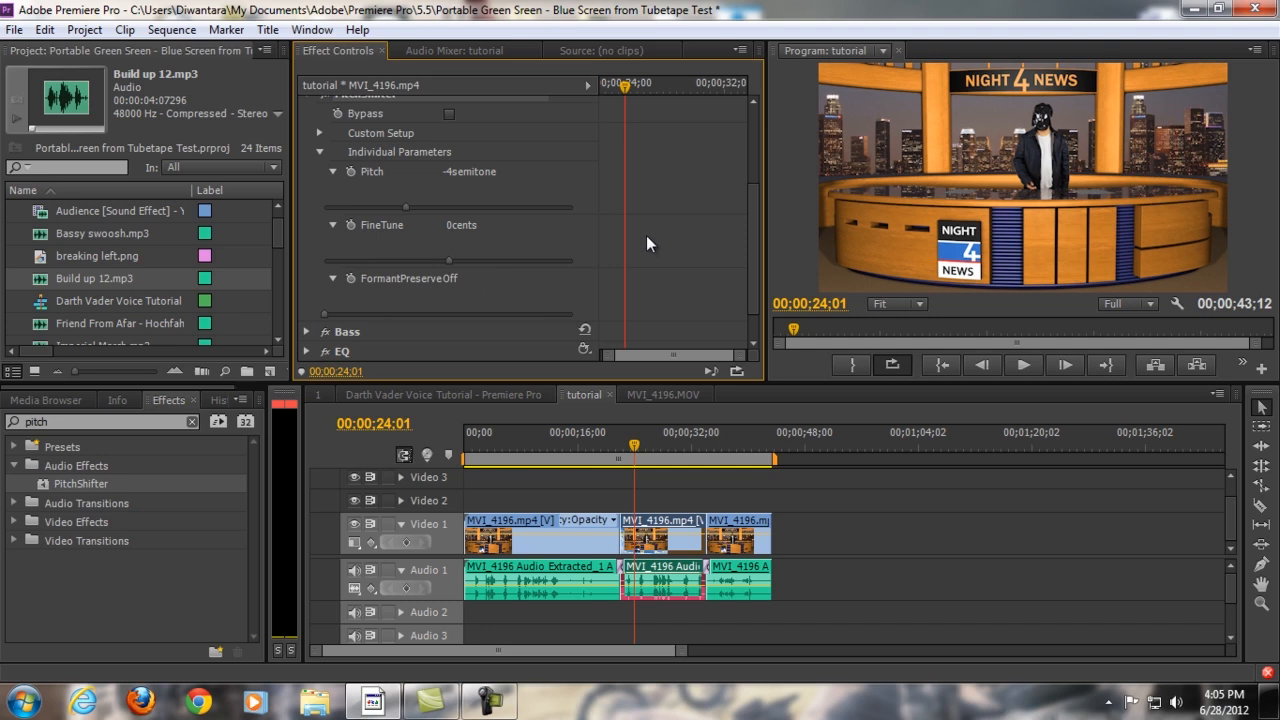
mouse_move(576, 288)
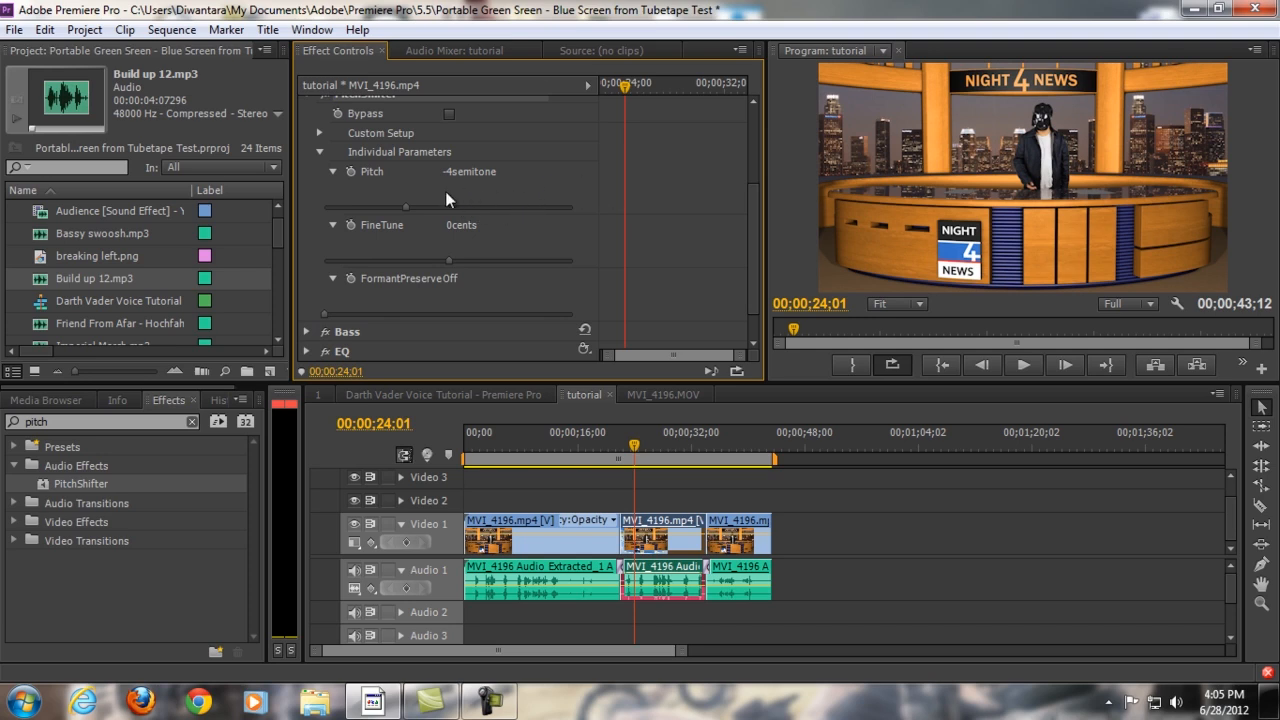
mouse_move(450, 188)
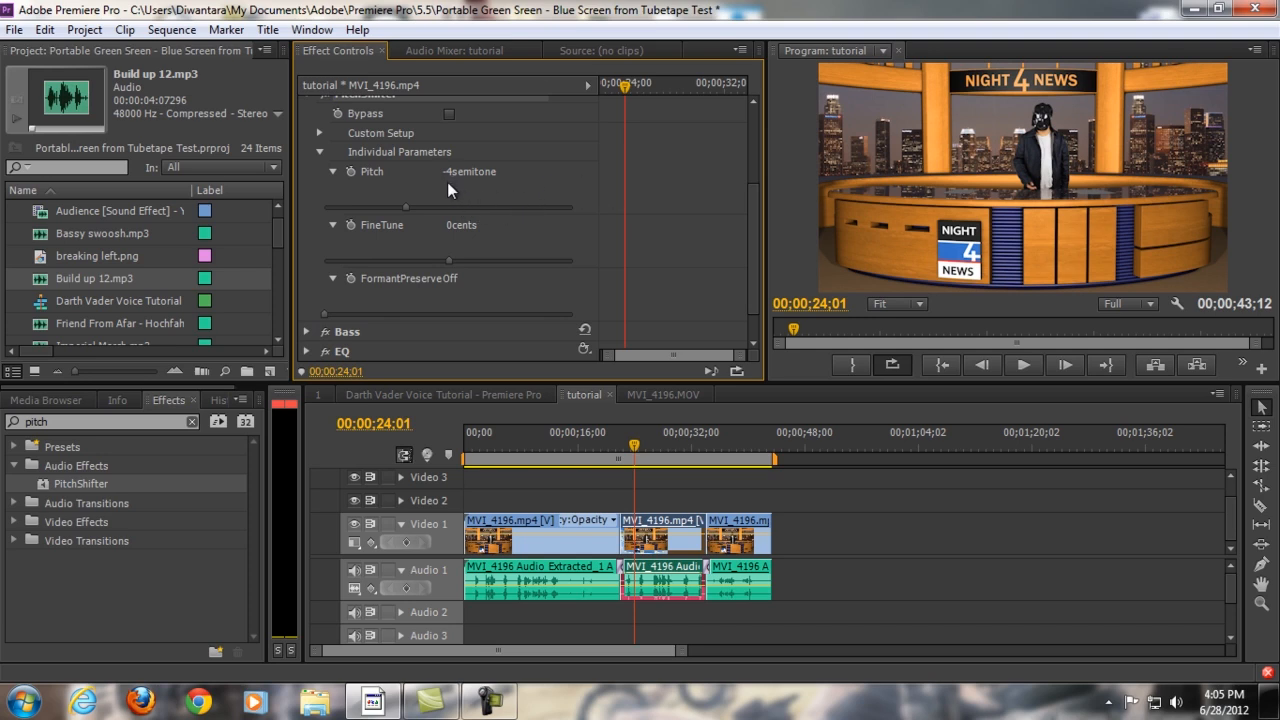
mouse_move(1008, 190)
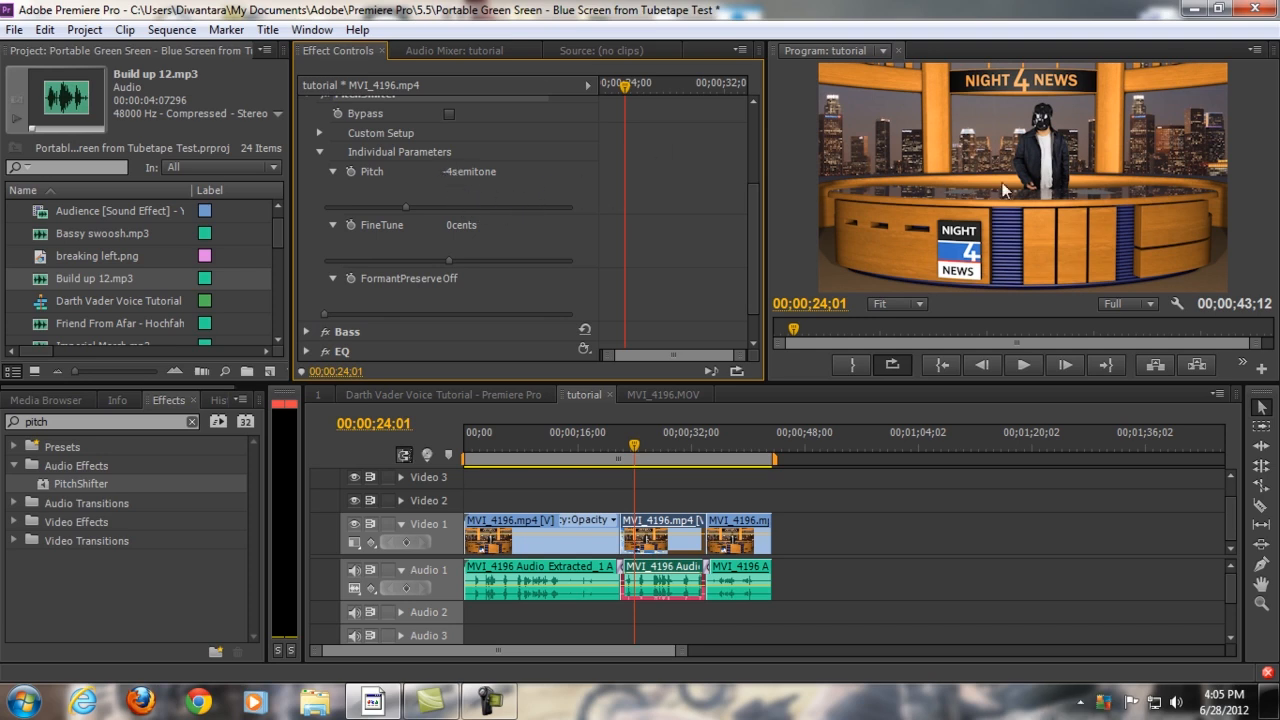
mouse_move(1076, 120)
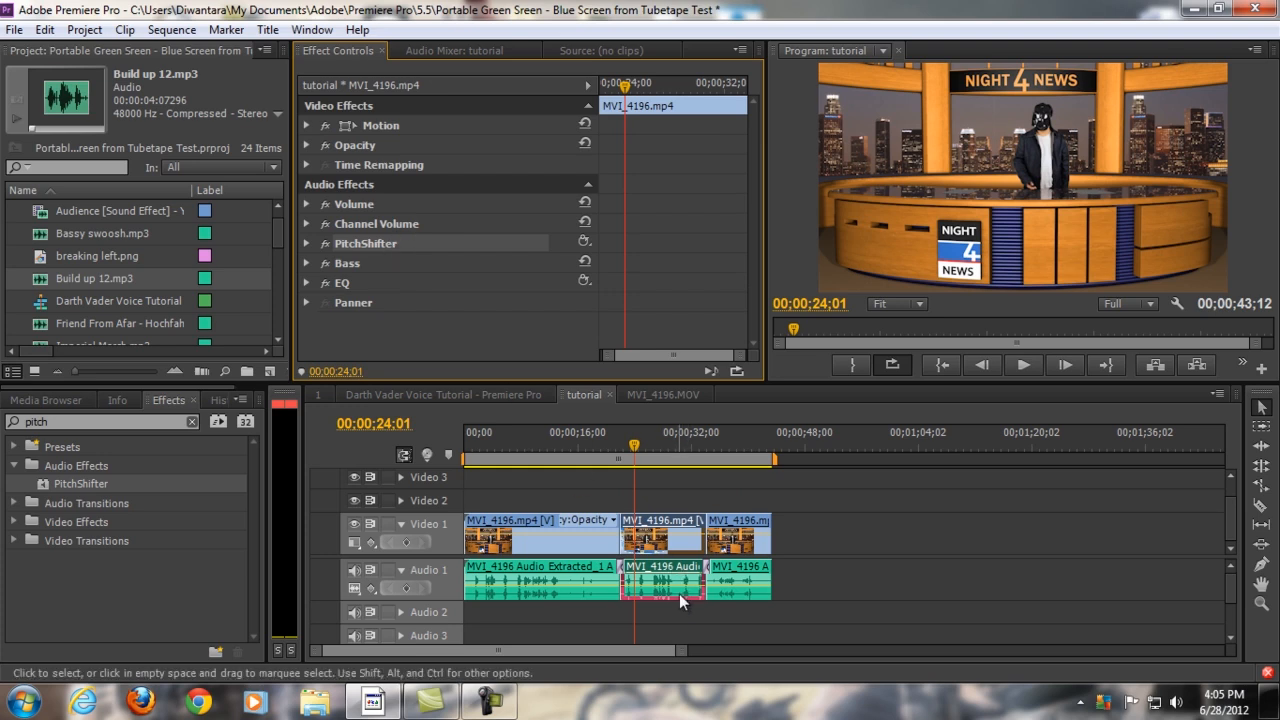
- Check the clip's Bass effect at 4.5 dB boost and filter effects to 'bass'
click(308, 264)
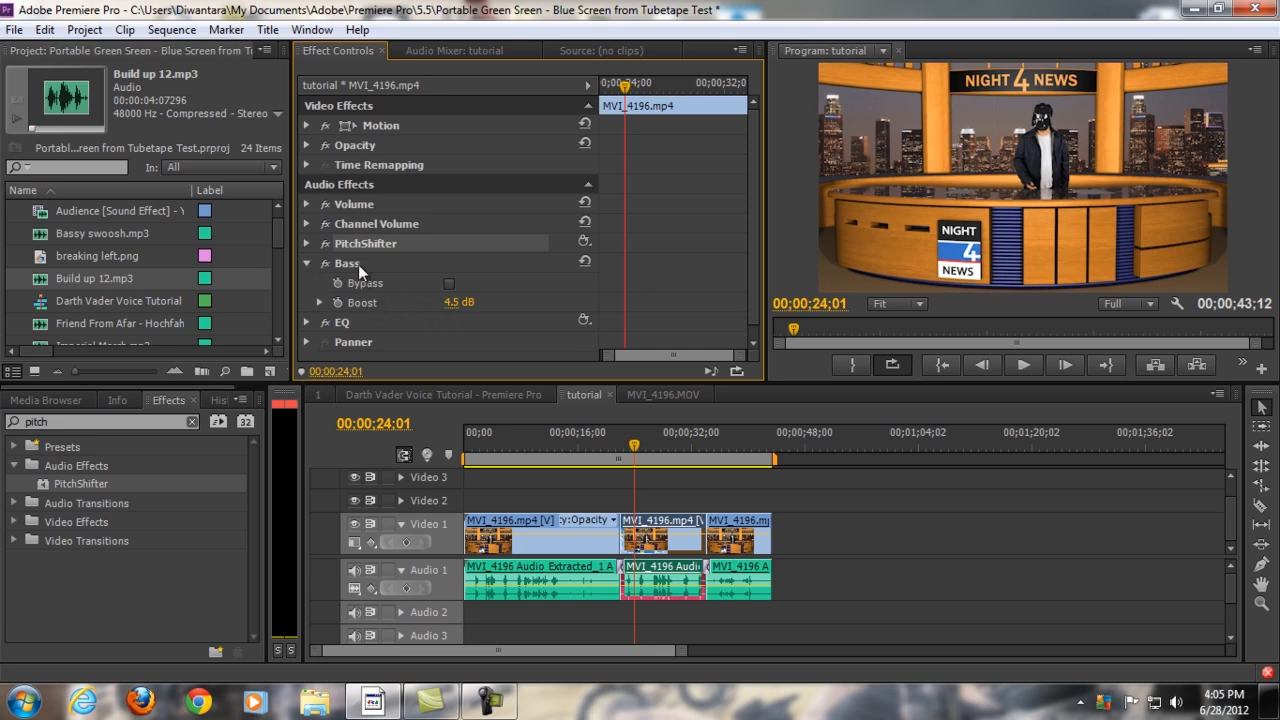
mouse_move(370, 284)
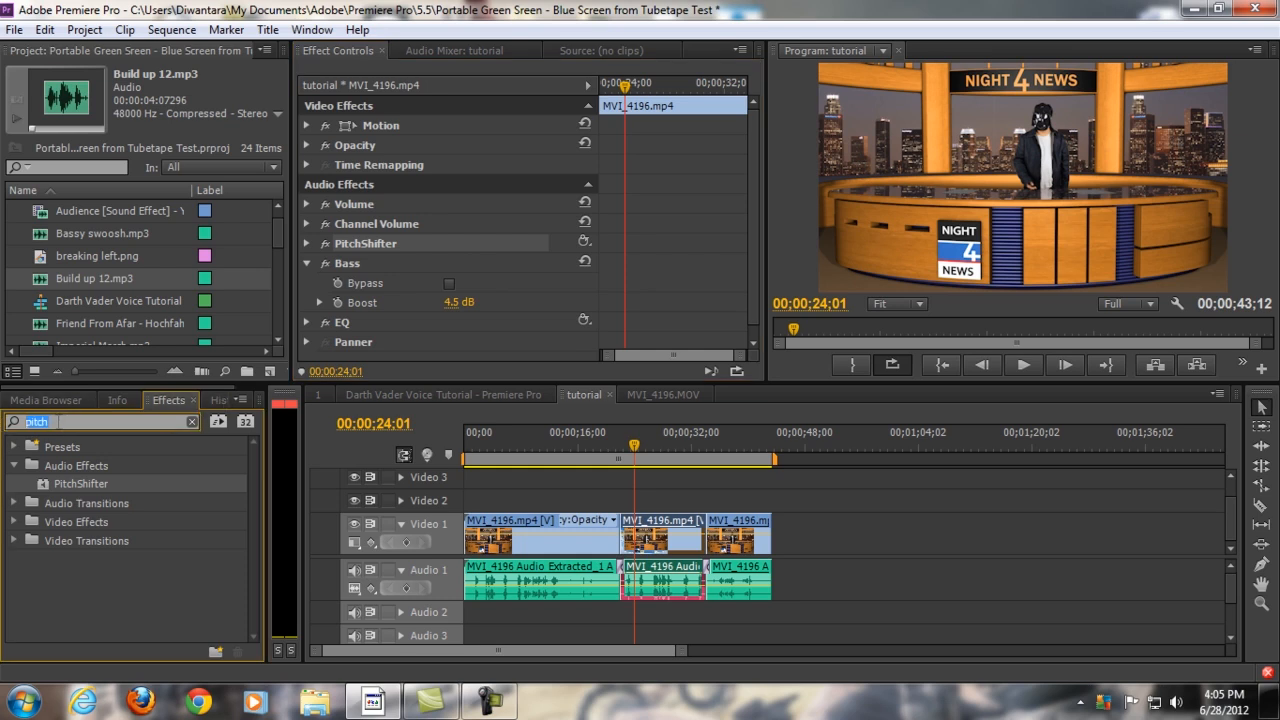
text(bass)
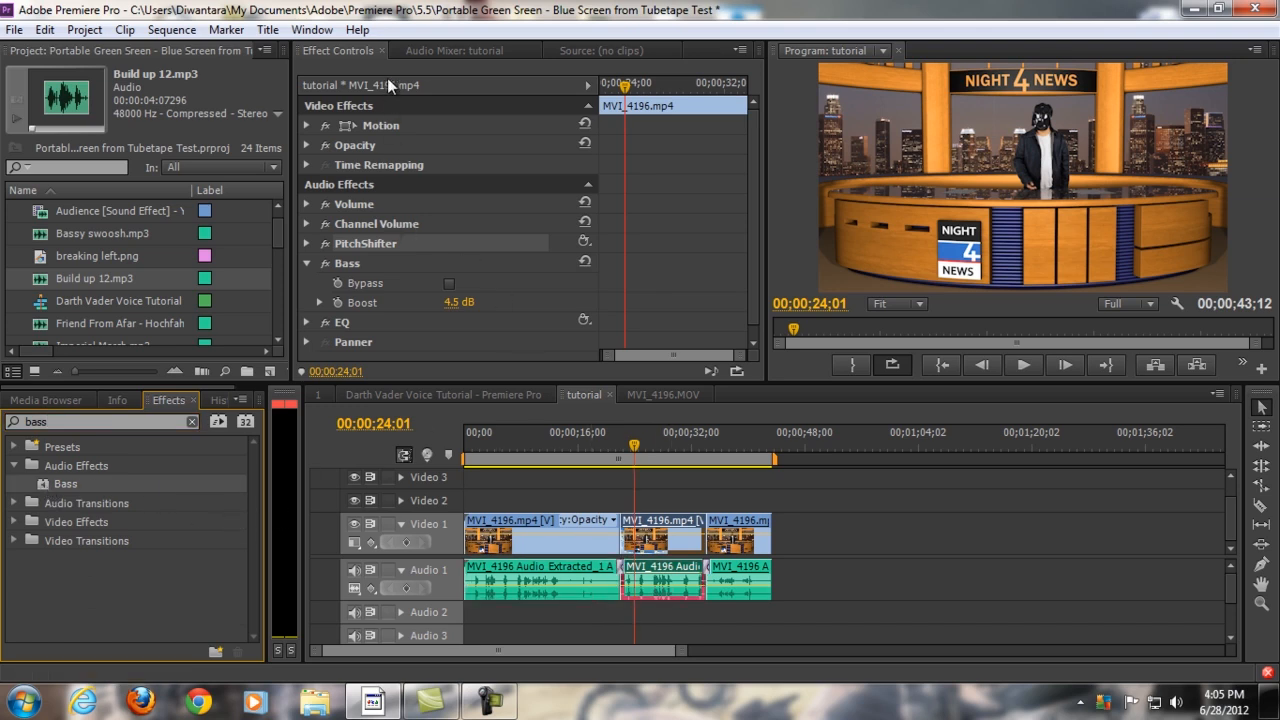
mouse_move(408, 304)
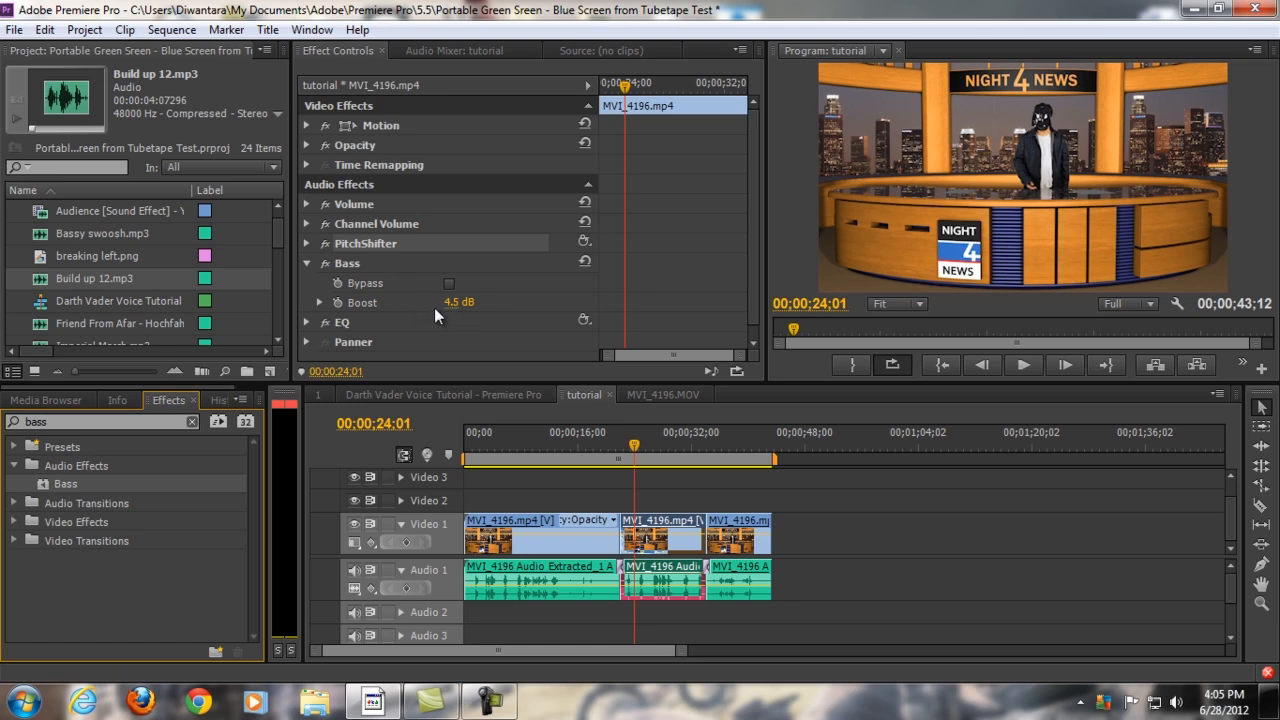
mouse_move(360, 316)
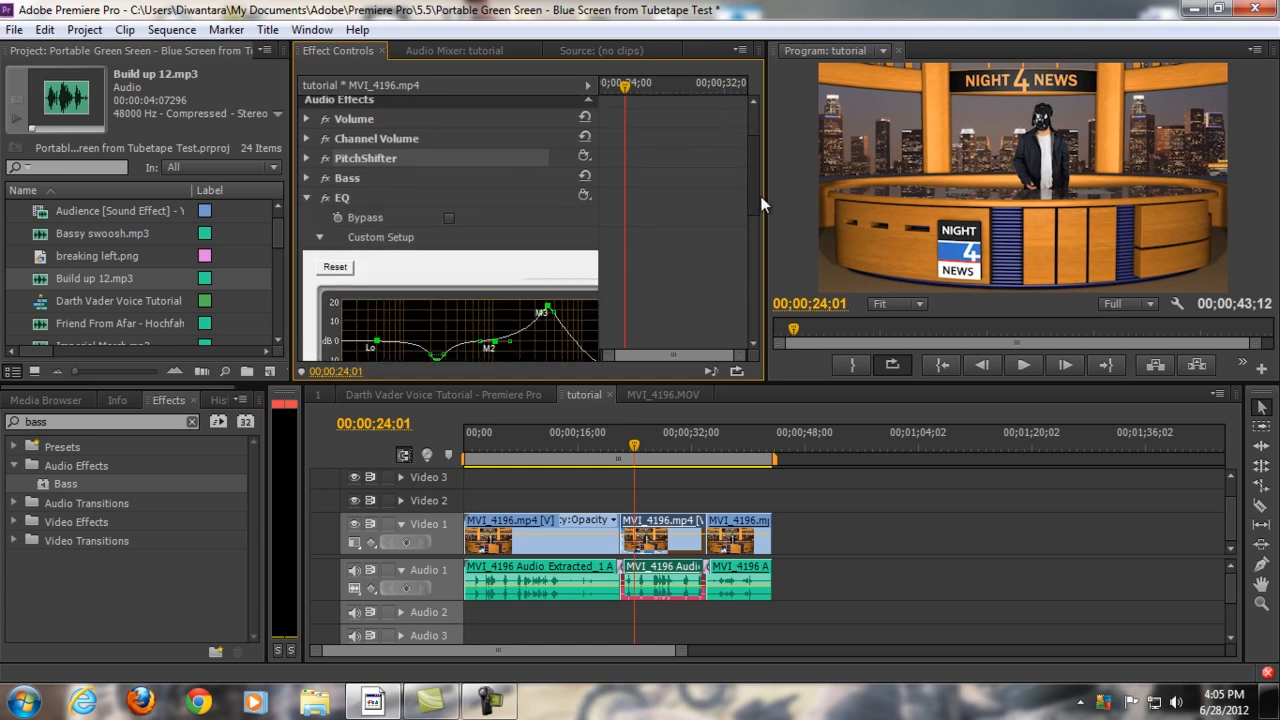
mouse_move(384, 206)
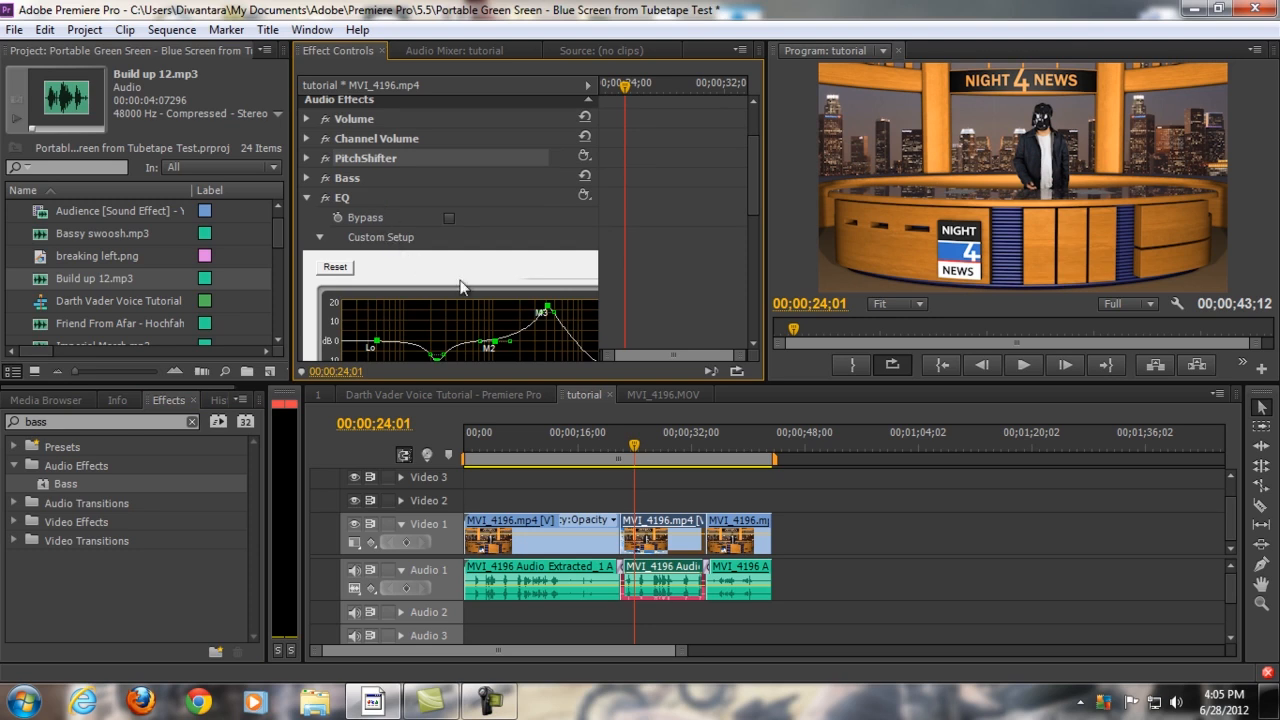
mouse_move(662, 436)
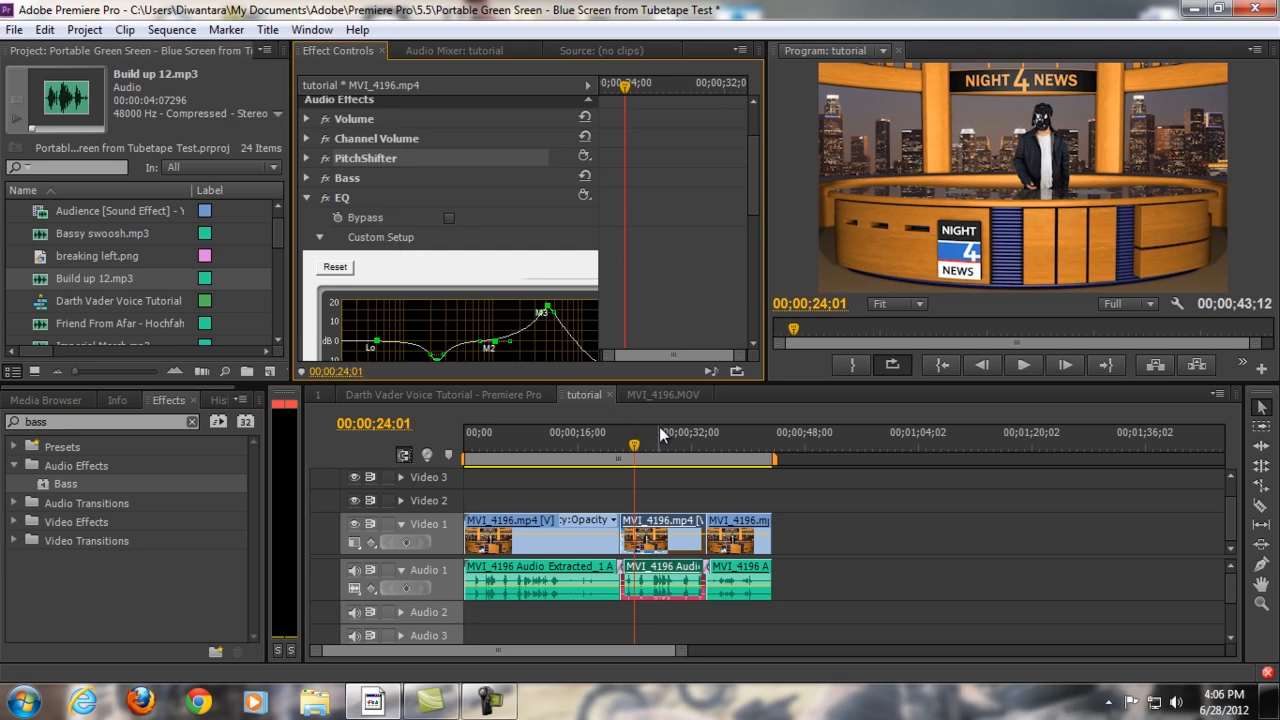
mouse_move(696, 464)
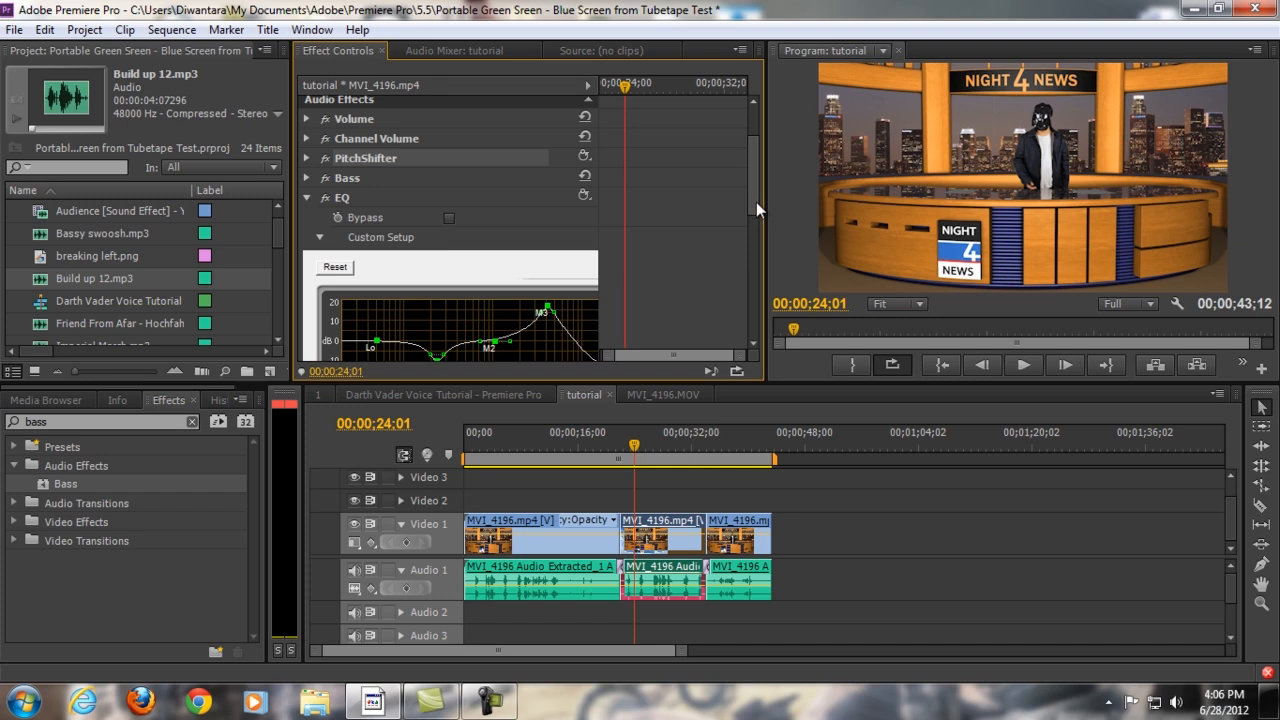
scroll(down, 3)
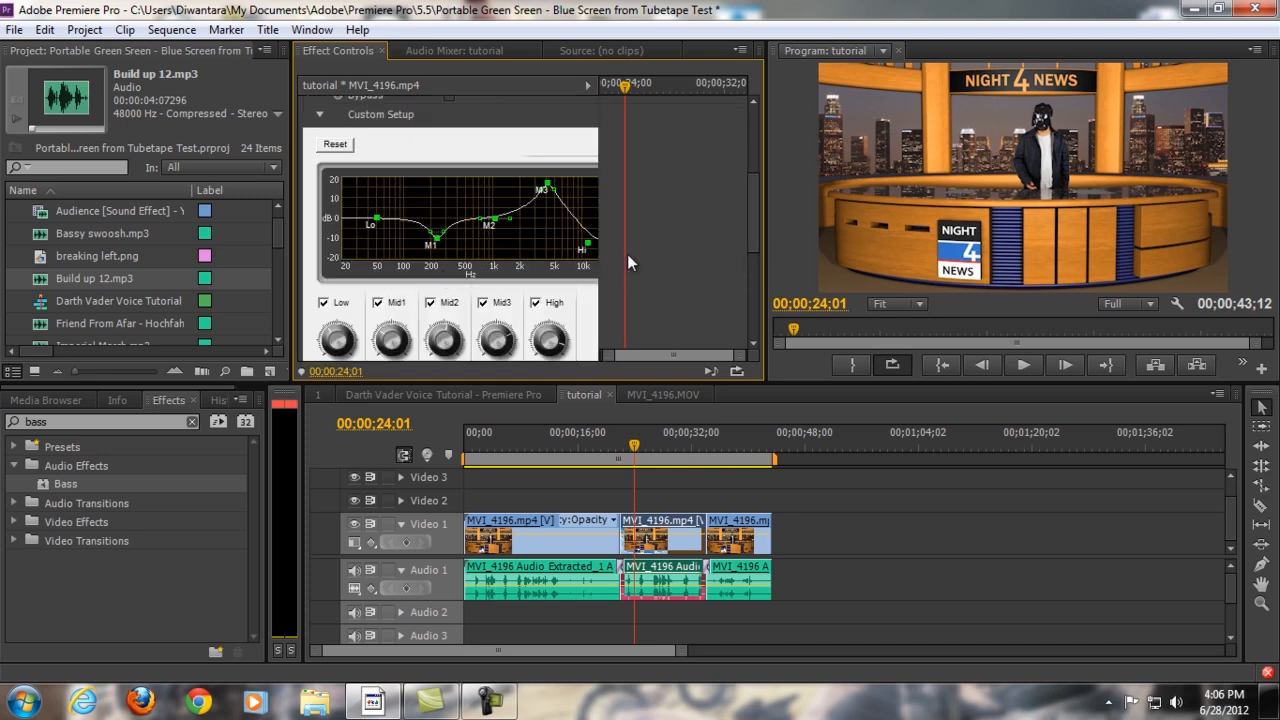
mouse_move(460, 158)
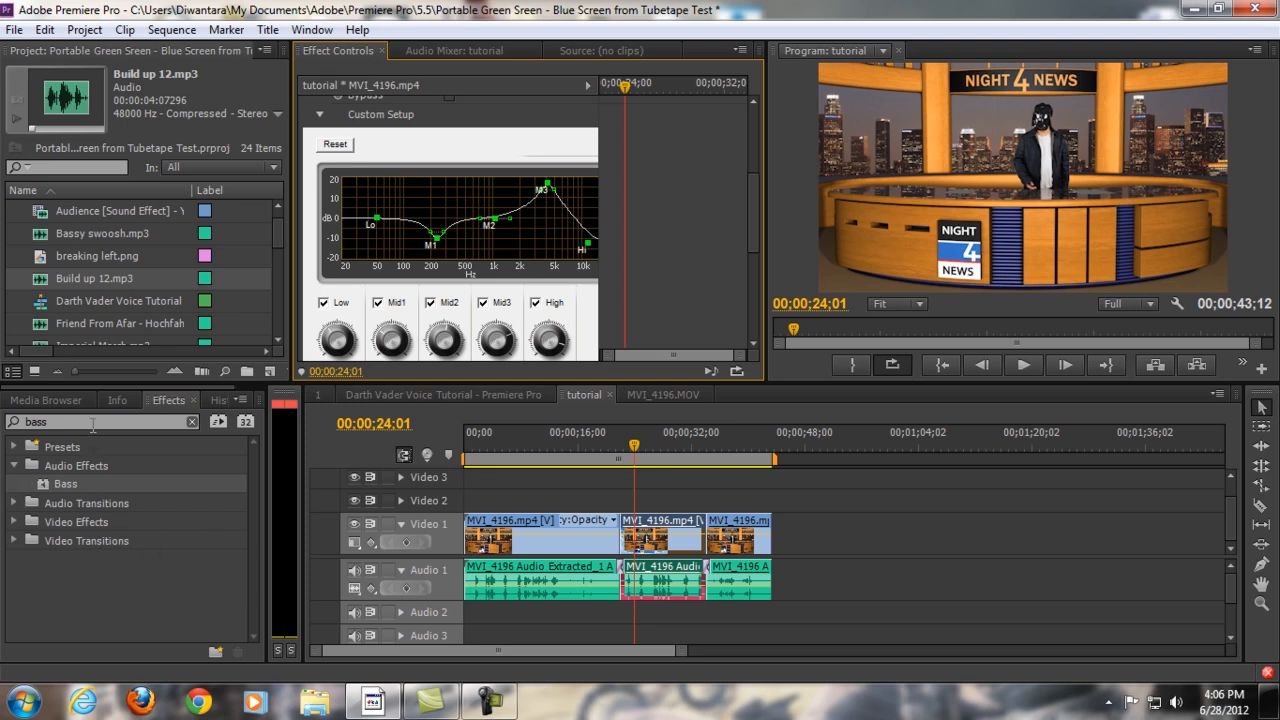
- Filter effects to 'eq' and reshape the clip's EQ Mid2 band in Custom Setup
text(e)
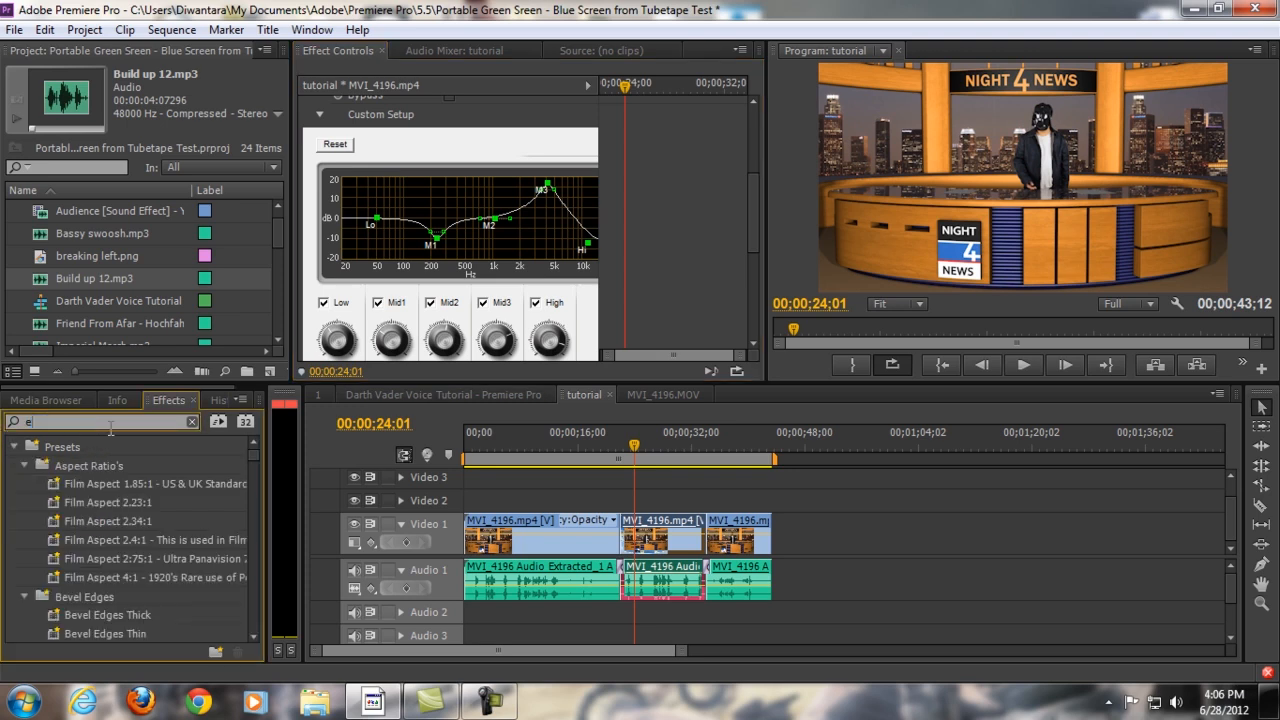
text(q)
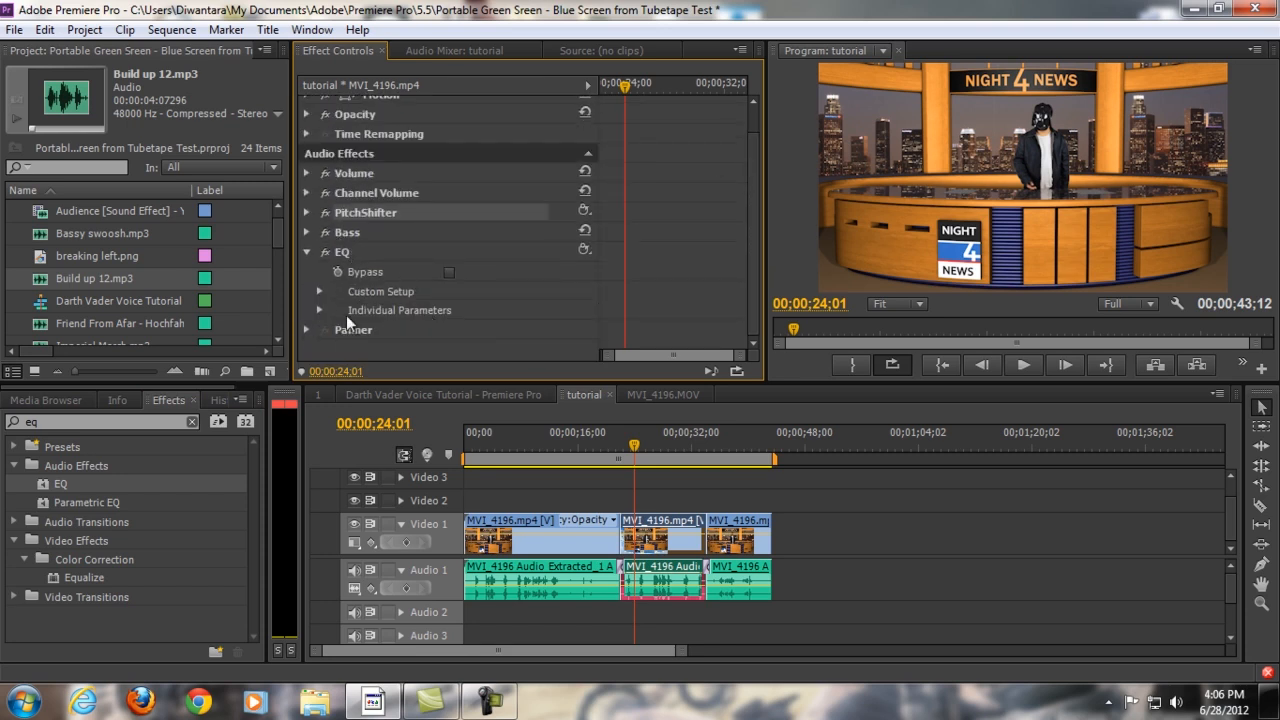
click(320, 310)
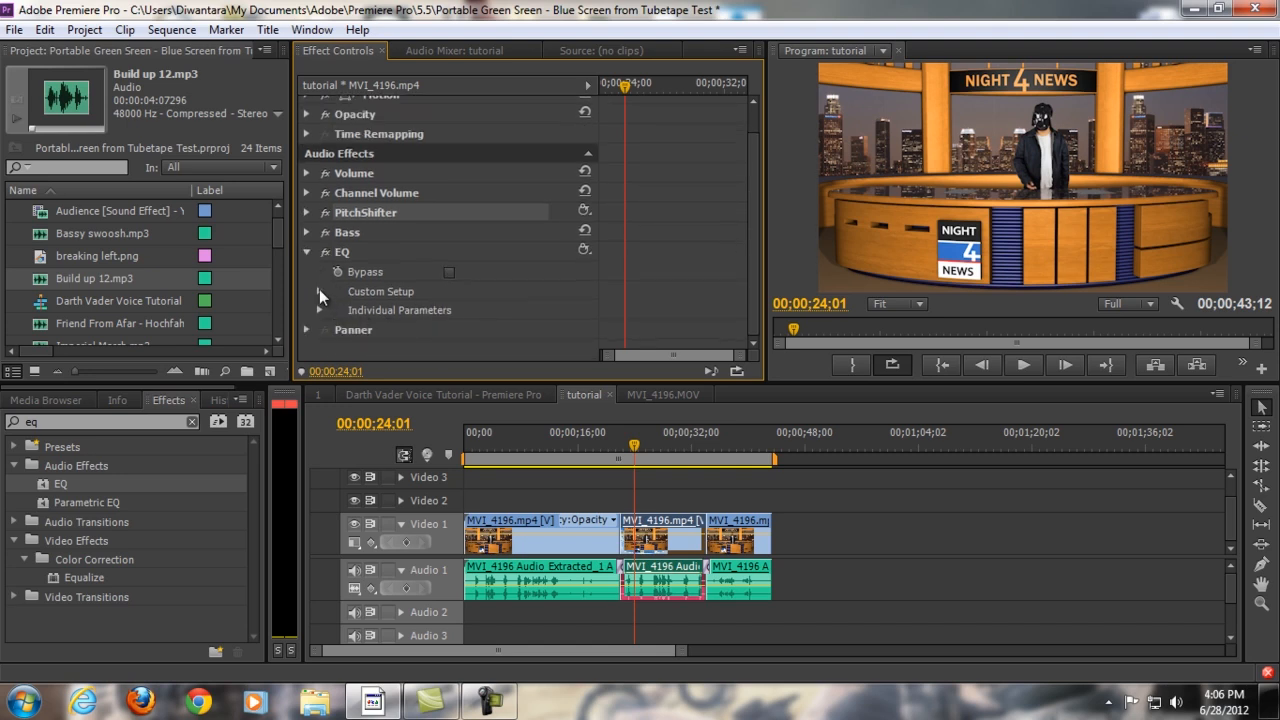
click(380, 292)
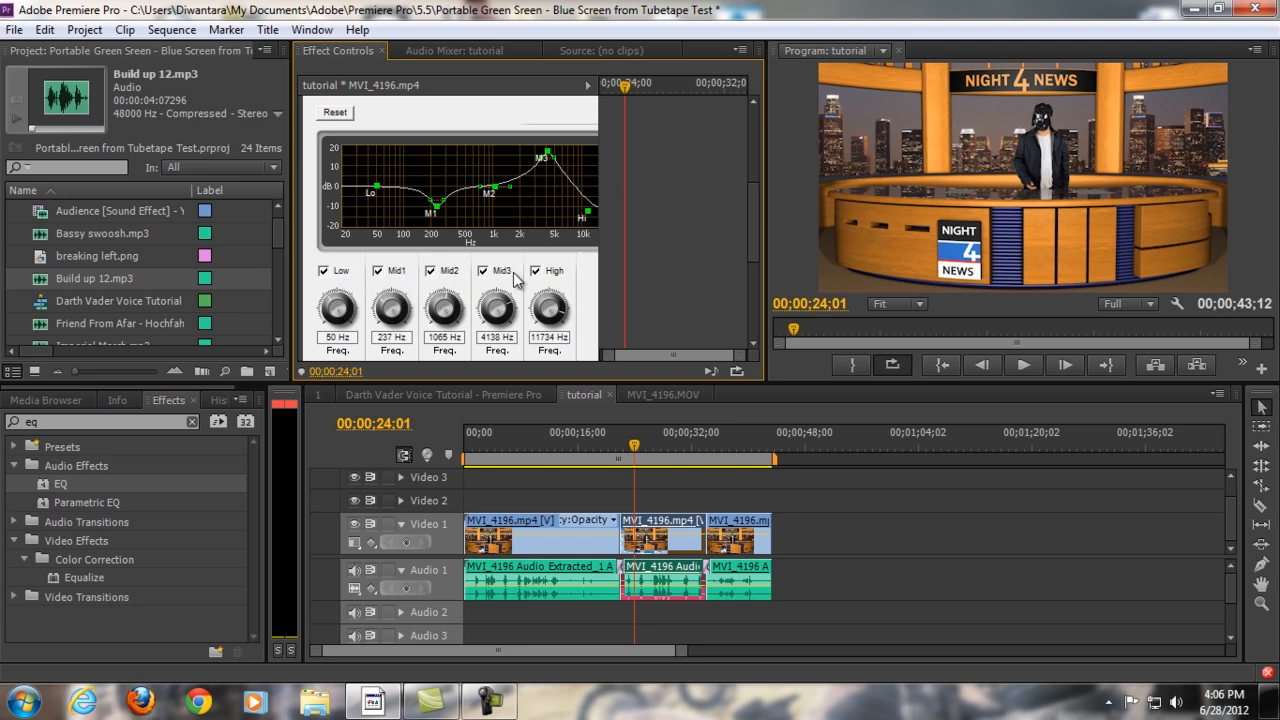
mouse_move(332, 204)
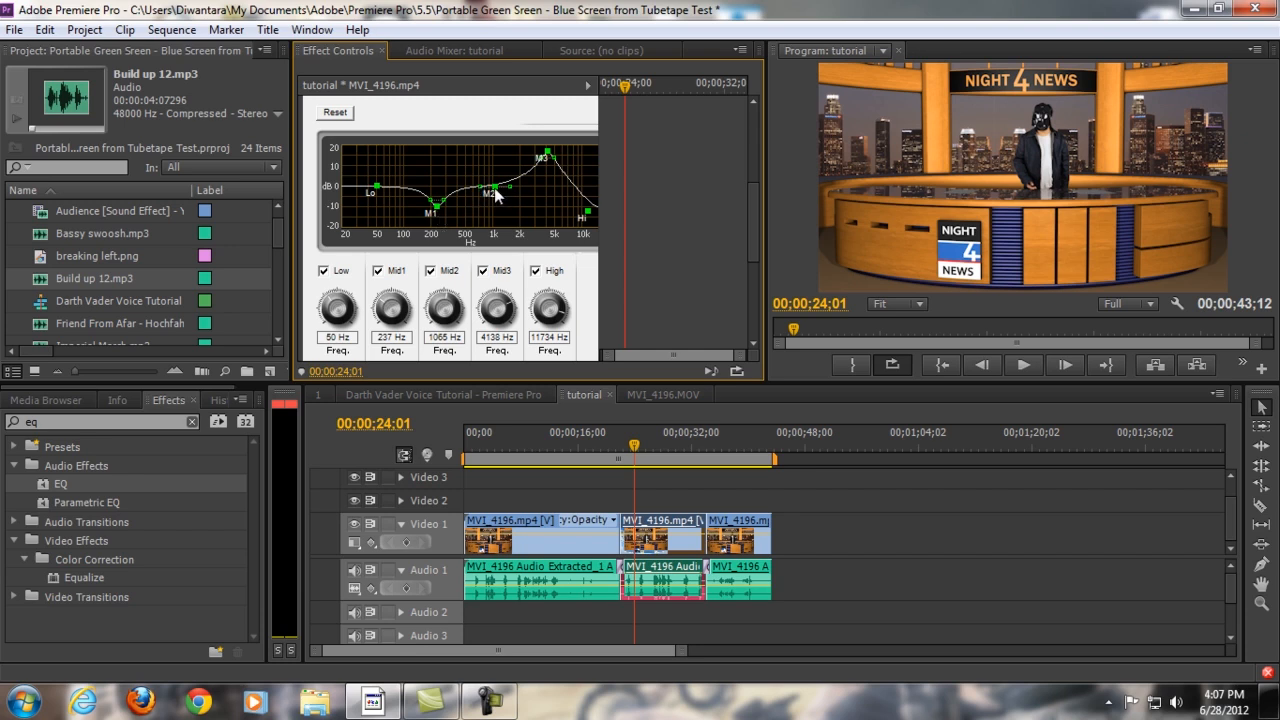
drag(498, 190, 546, 156)
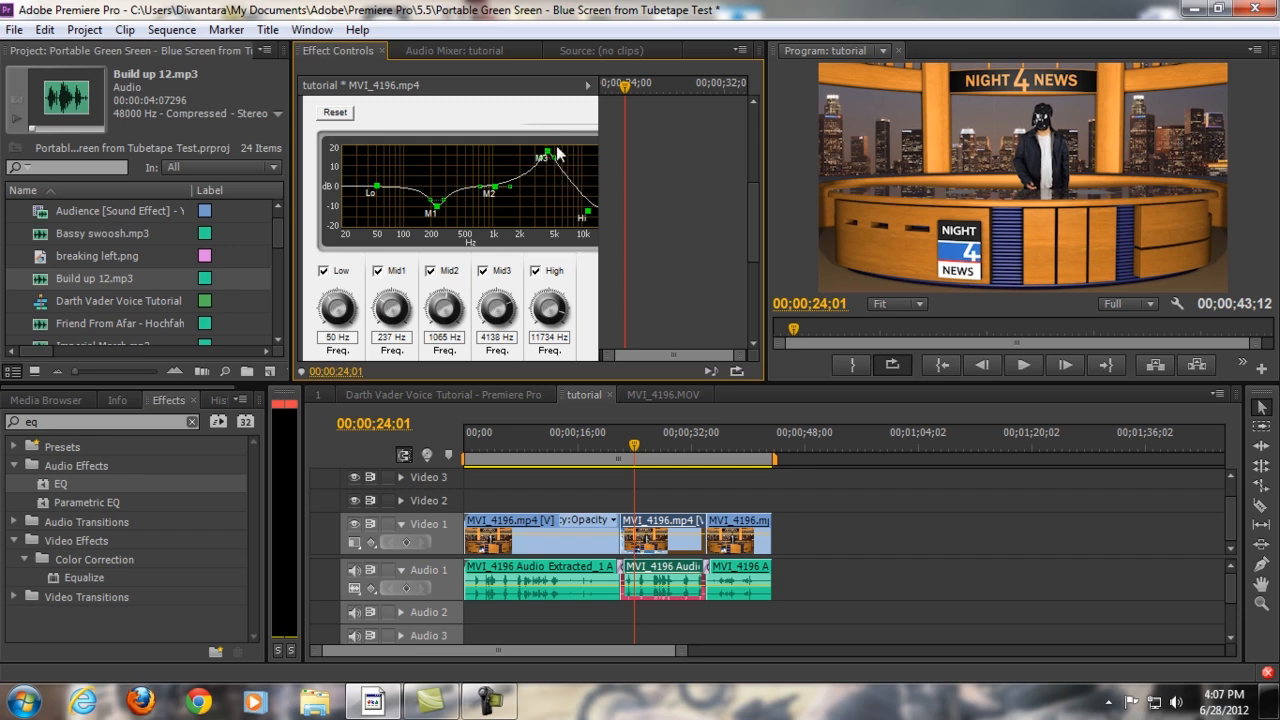
mouse_move(592, 210)
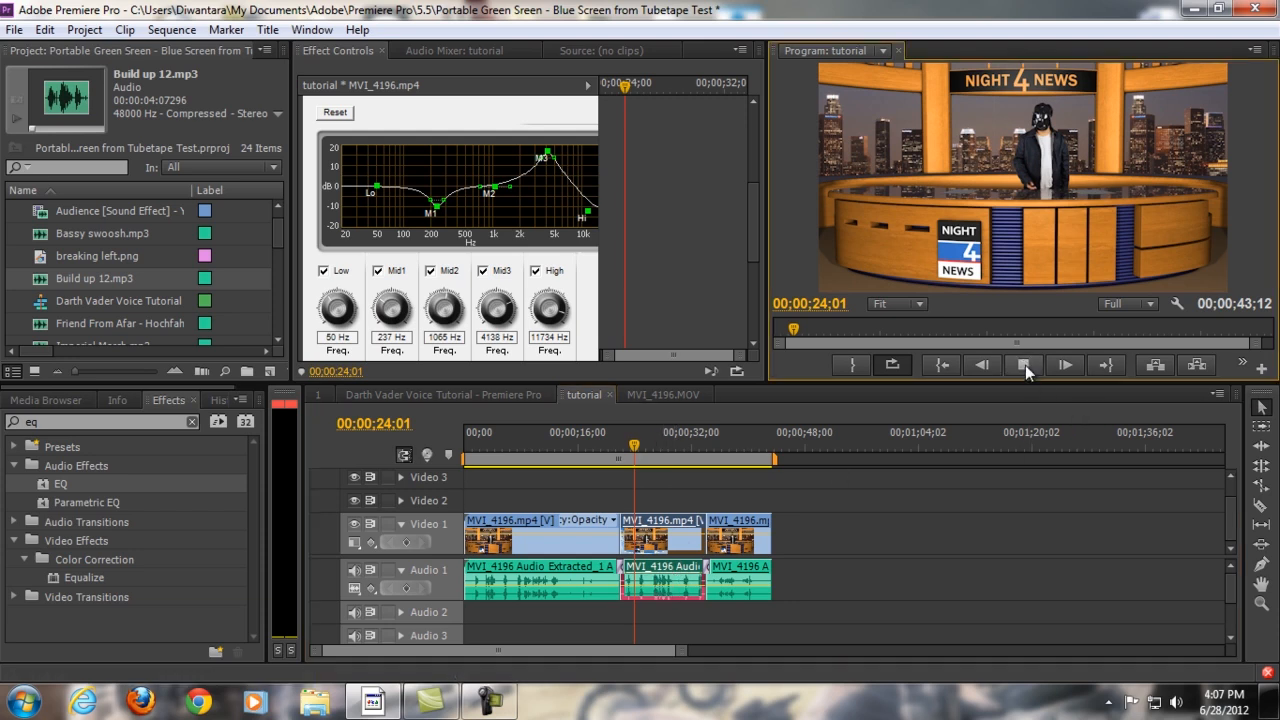
- Preview the altered voice in the Program monitor and stop playback
click(1024, 364)
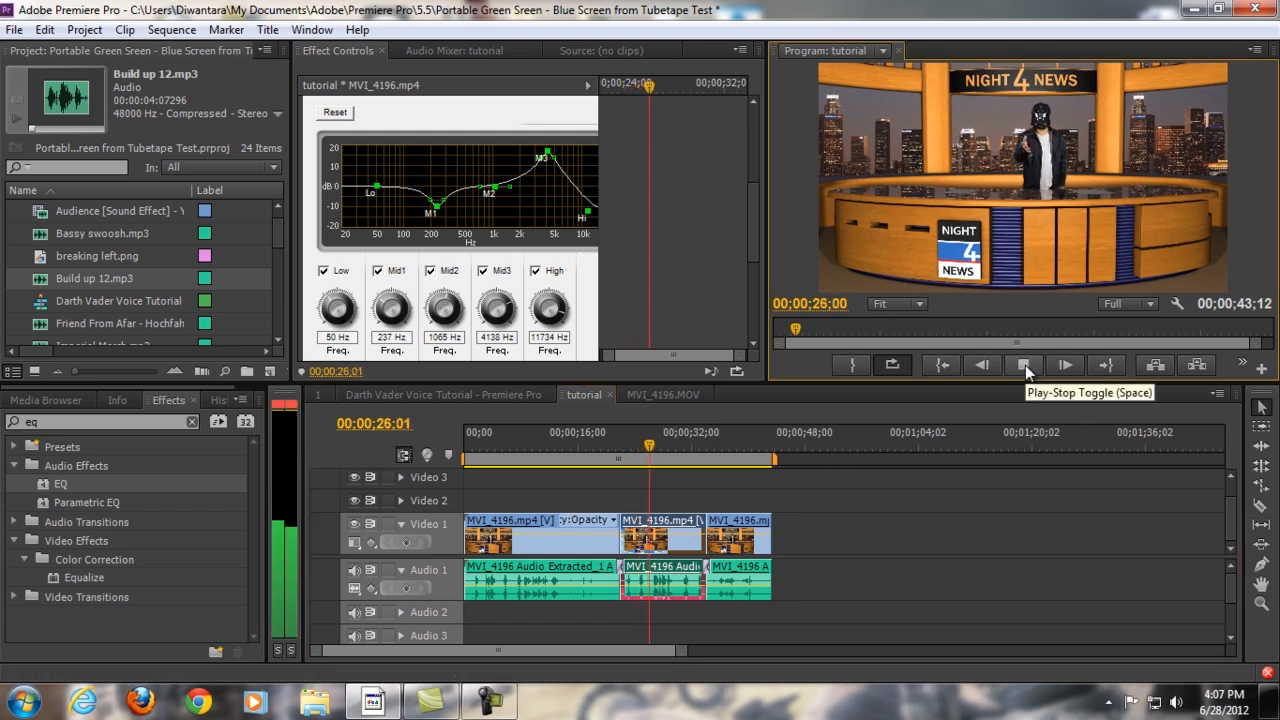
click(1024, 364)
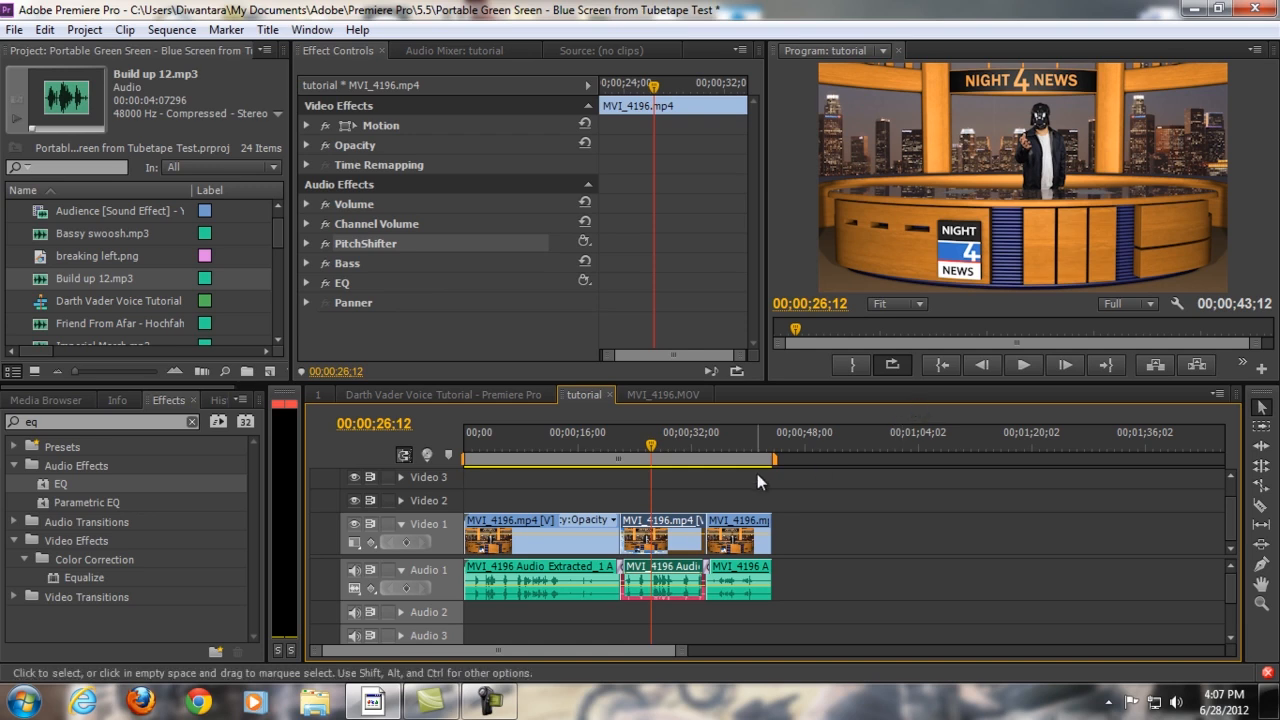
mouse_move(1024, 364)
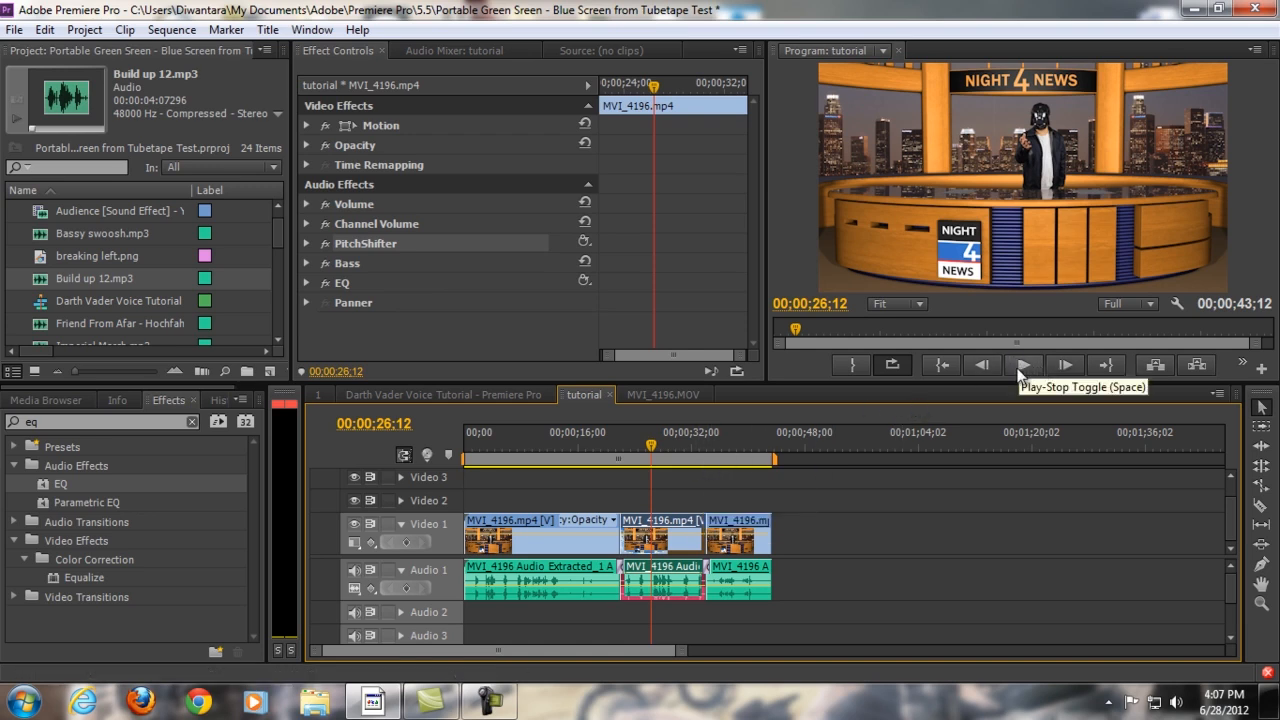
mouse_move(996, 384)
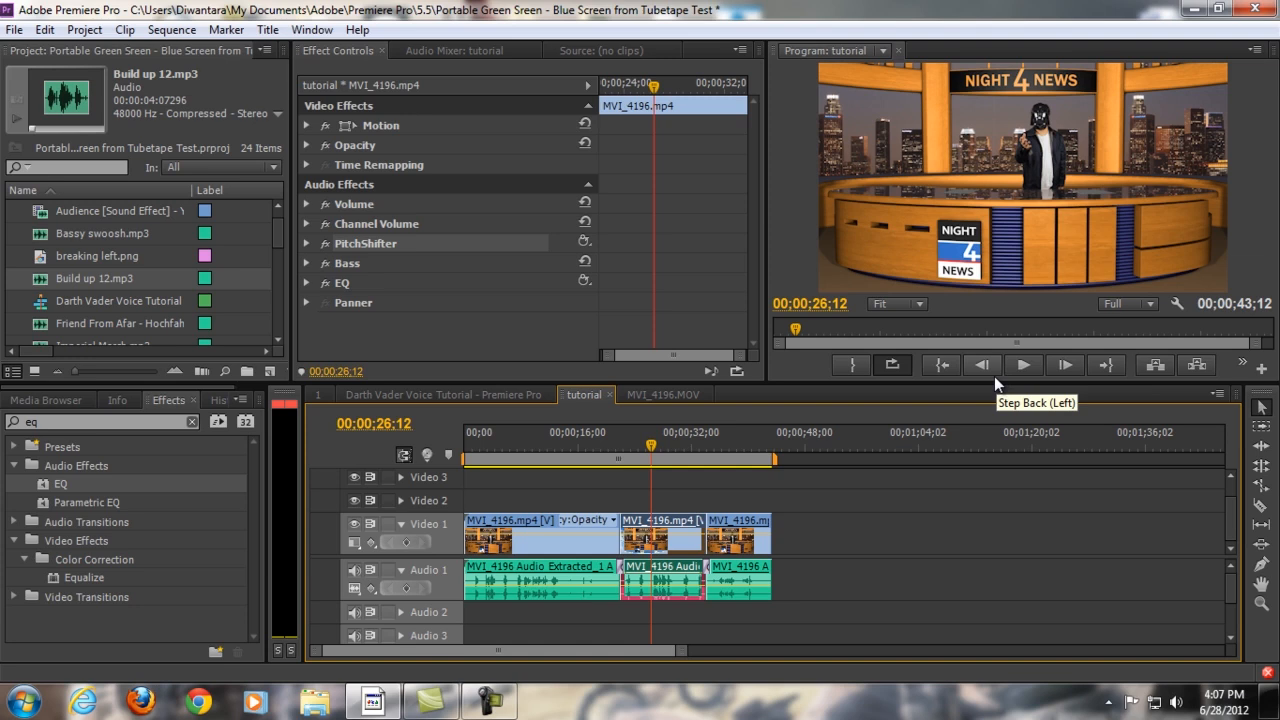
mouse_move(76, 452)
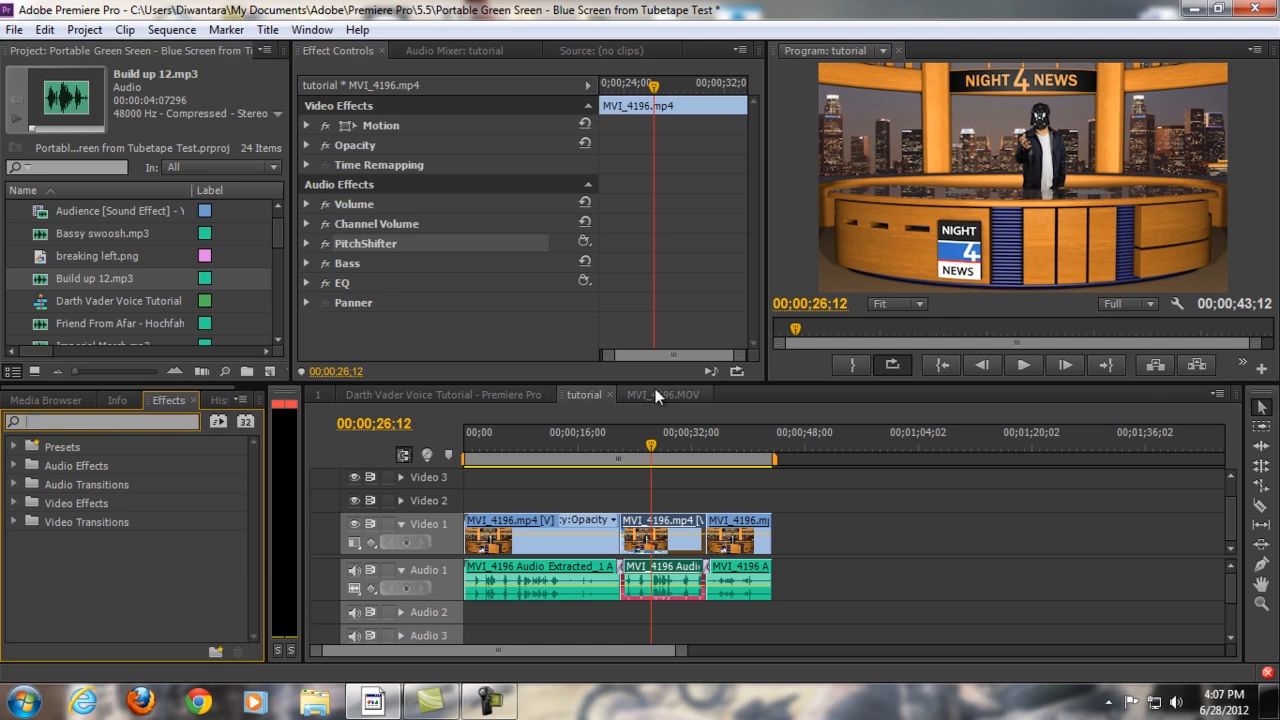
mouse_move(884, 542)
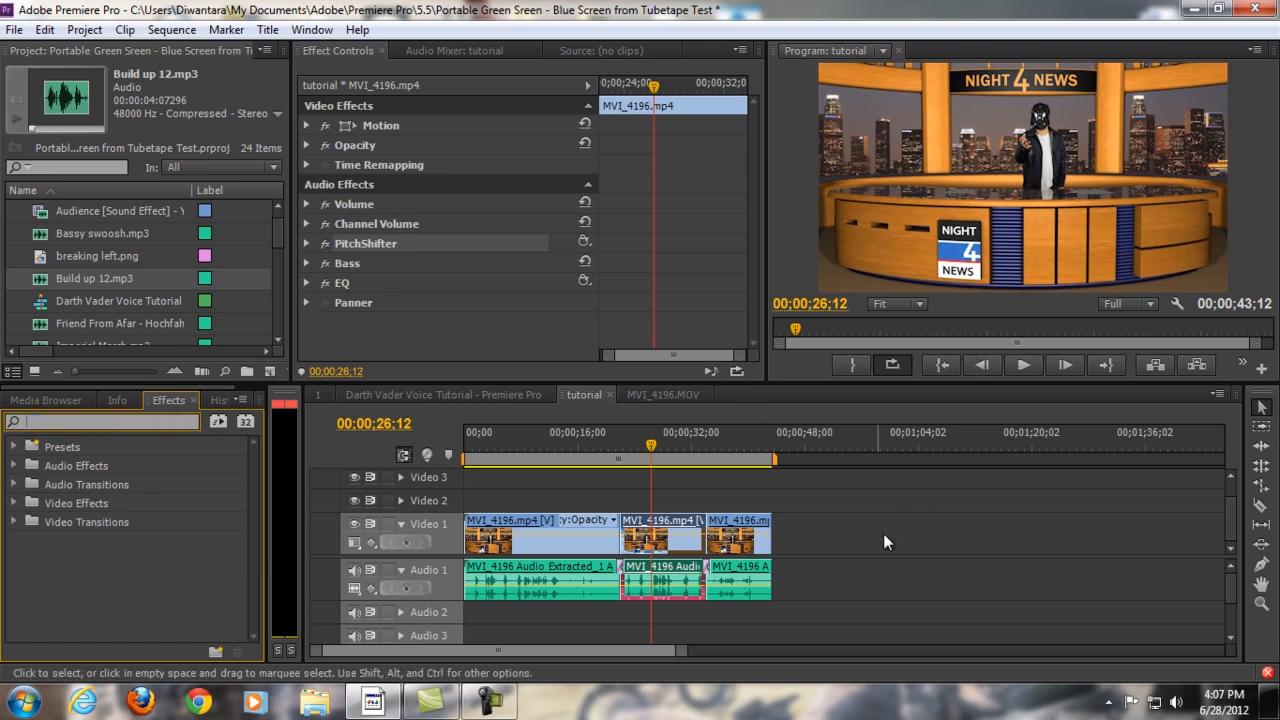
mouse_move(728, 432)
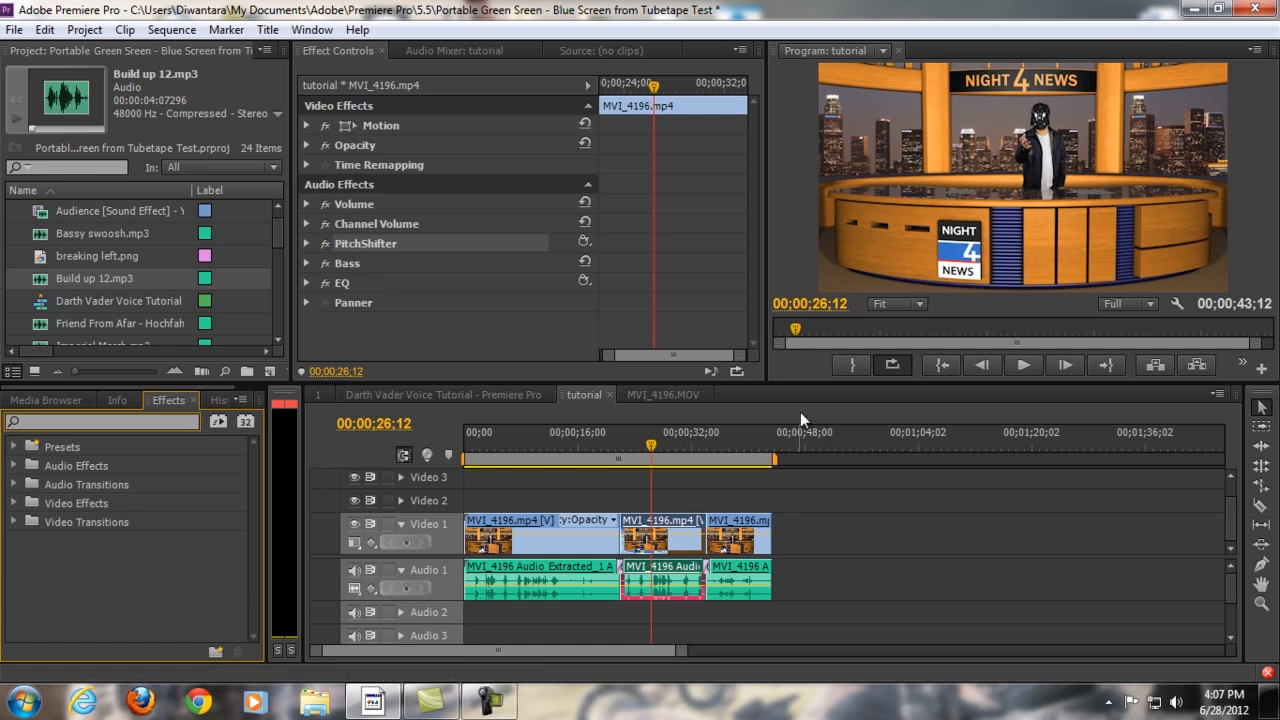
mouse_move(1032, 380)
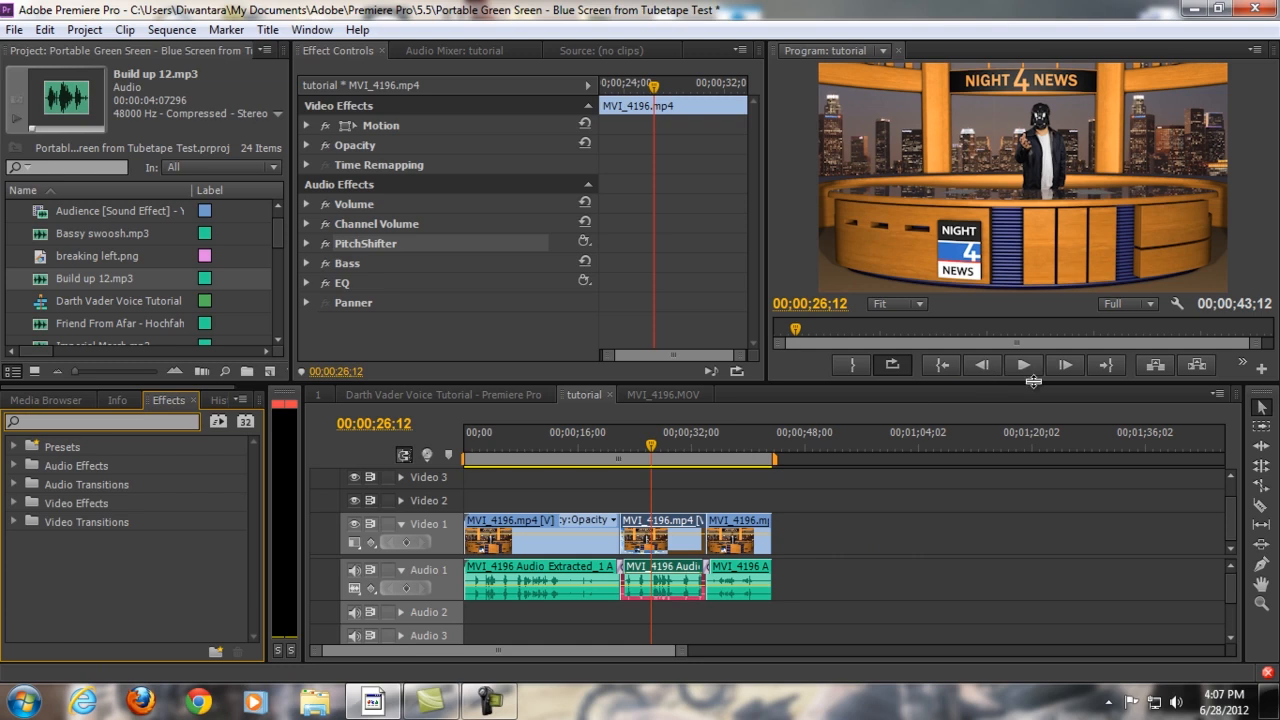
mouse_move(1040, 382)
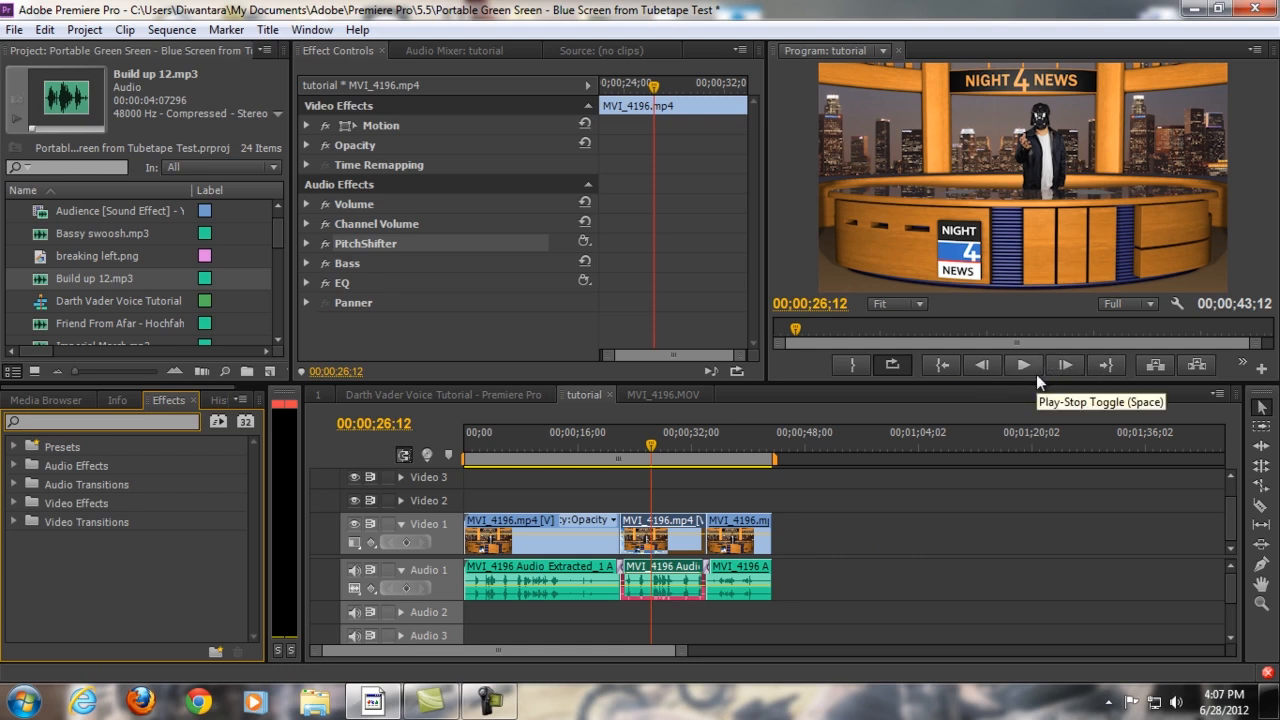
mouse_move(1020, 384)
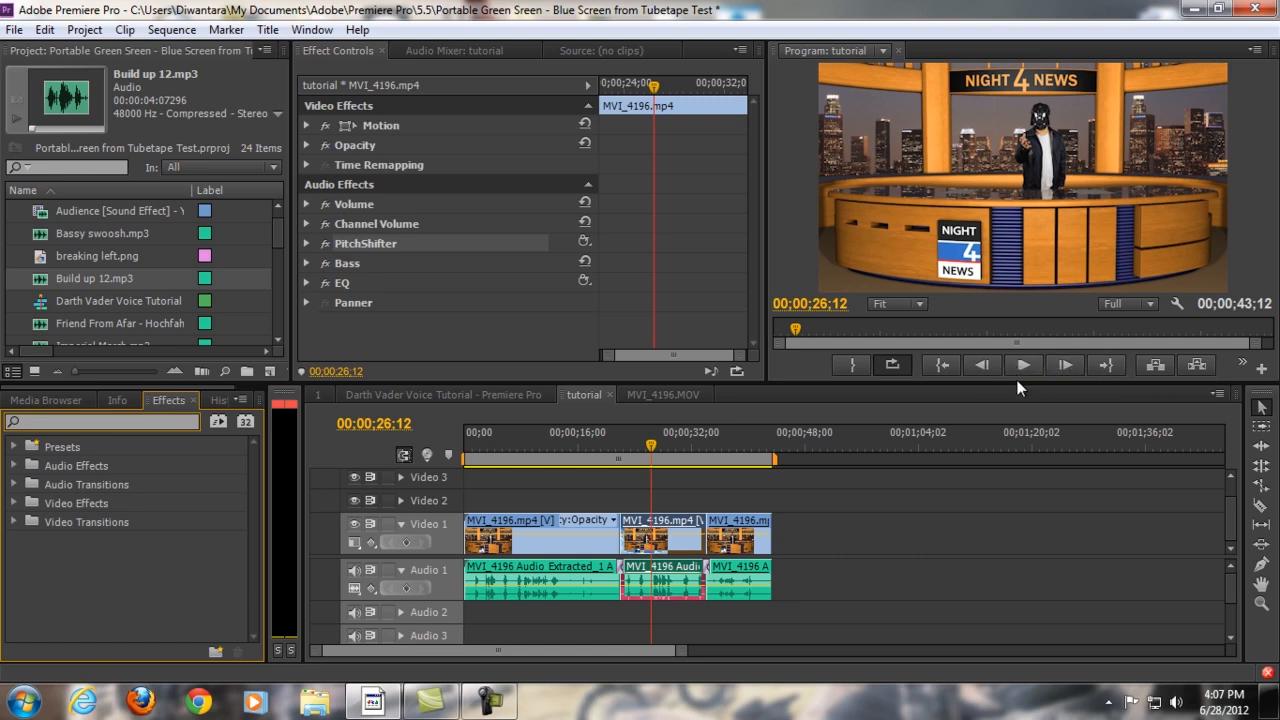
mouse_move(868, 410)
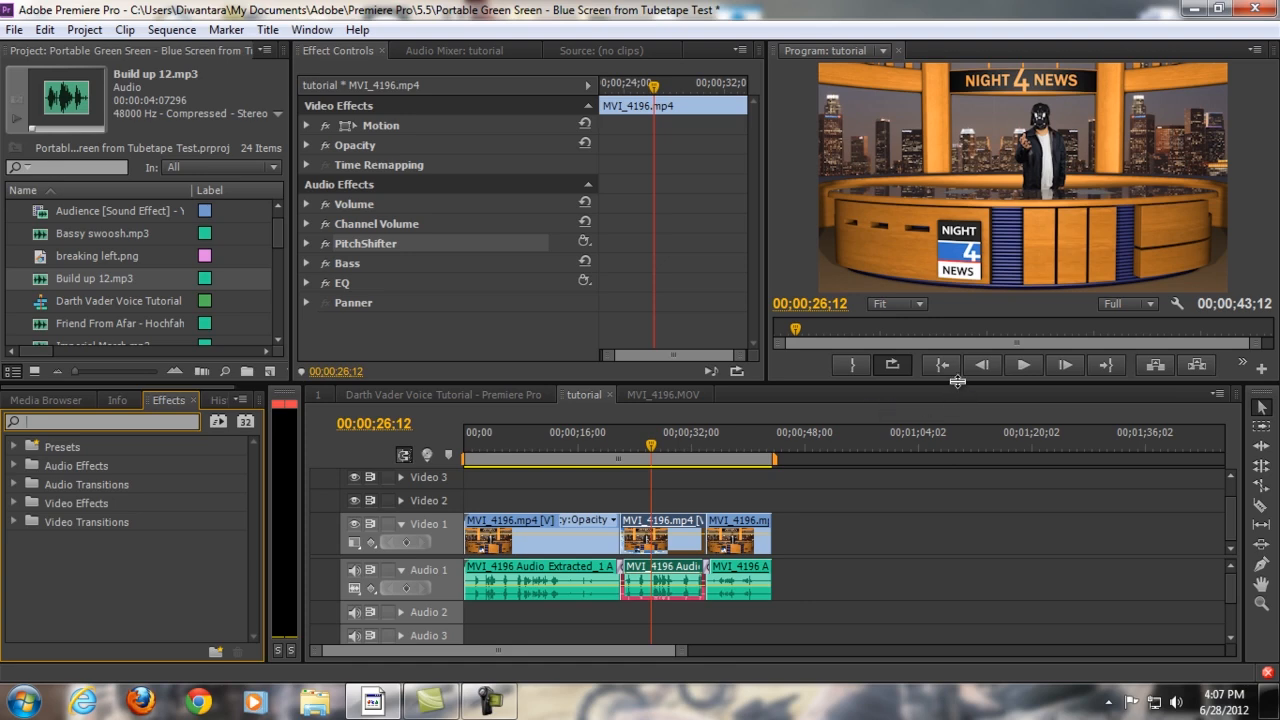
mouse_move(1012, 388)
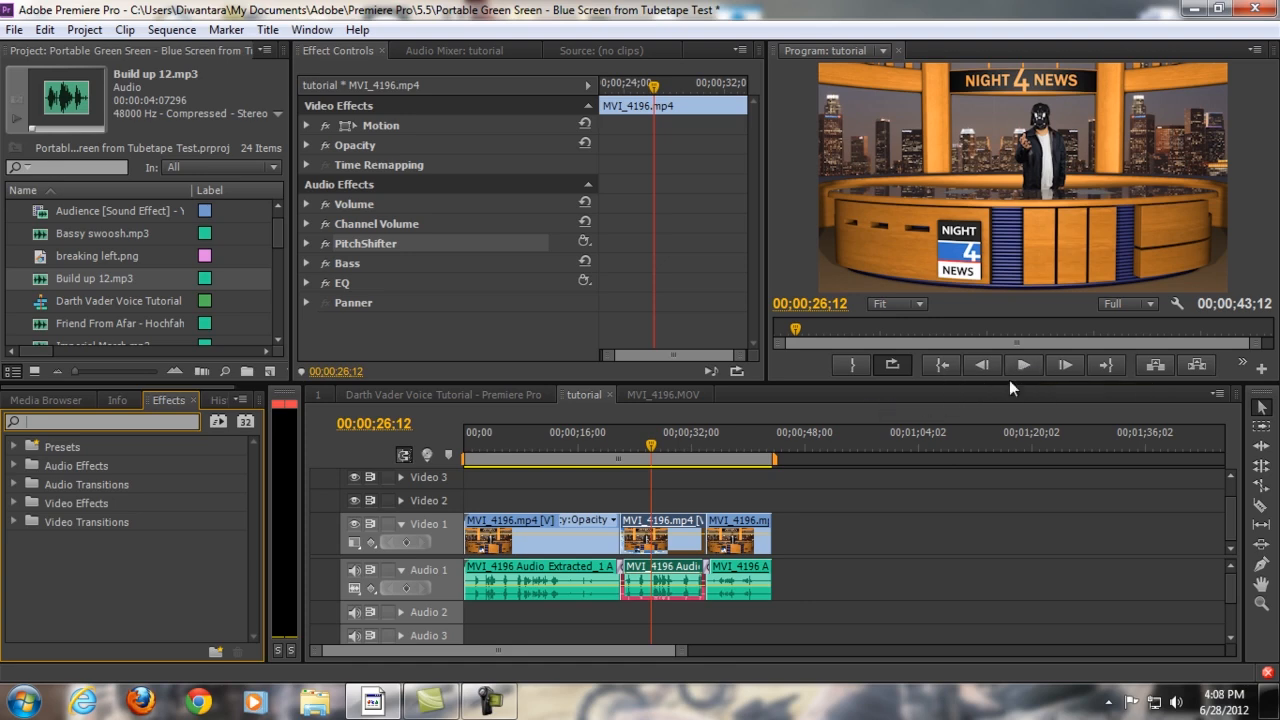